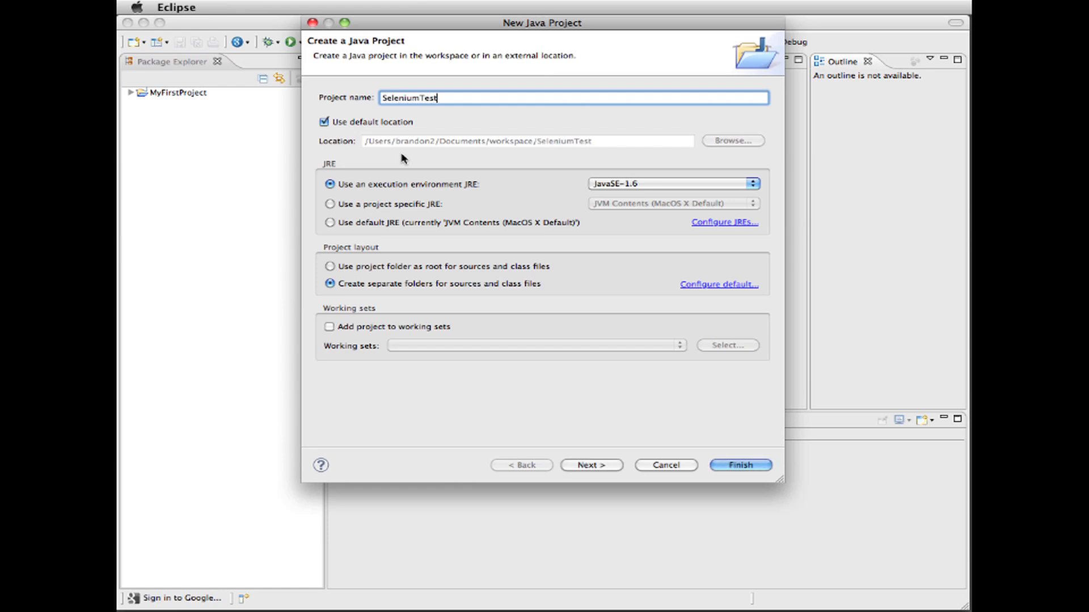
Step: Finish the New Java Project wizard with the name SeleniumTesting
{"action": "type", "text": "ing"}
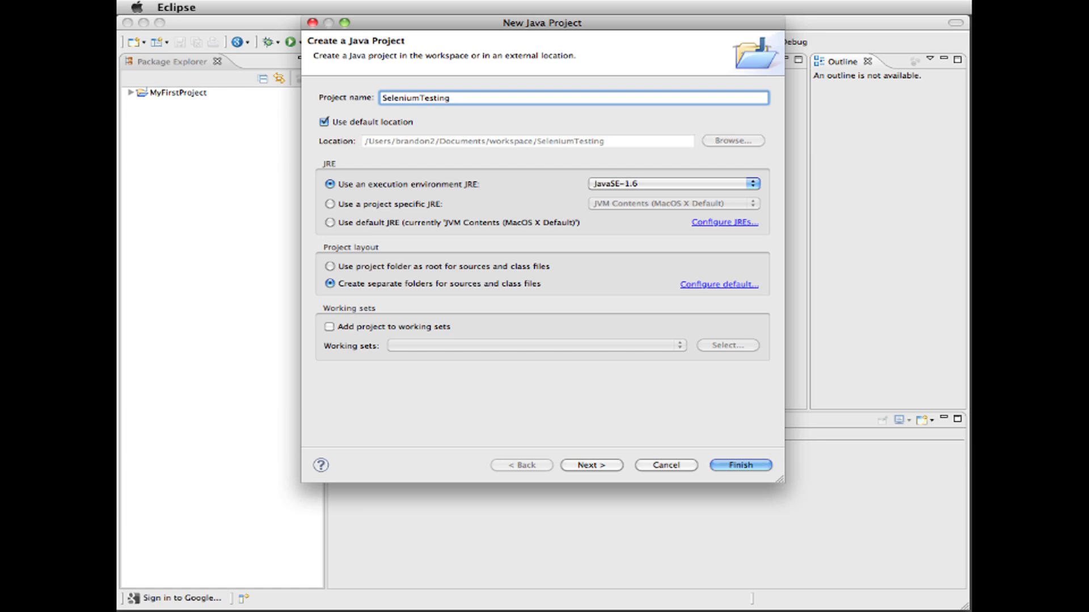
{"action": "left_click", "coordinate": [741, 465]}
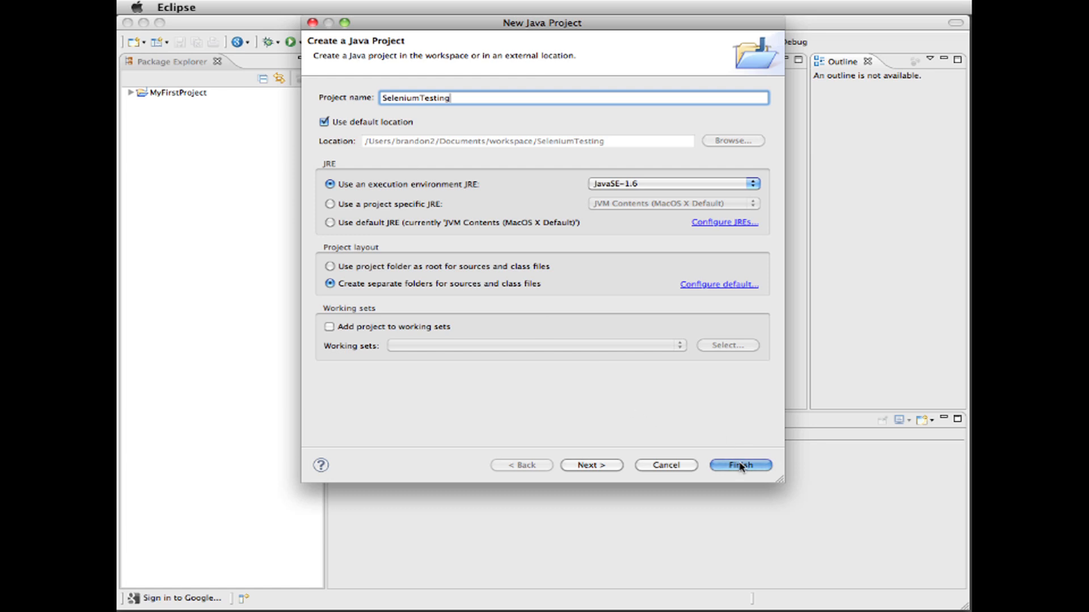
{"action": "left_click", "coordinate": [741, 465]}
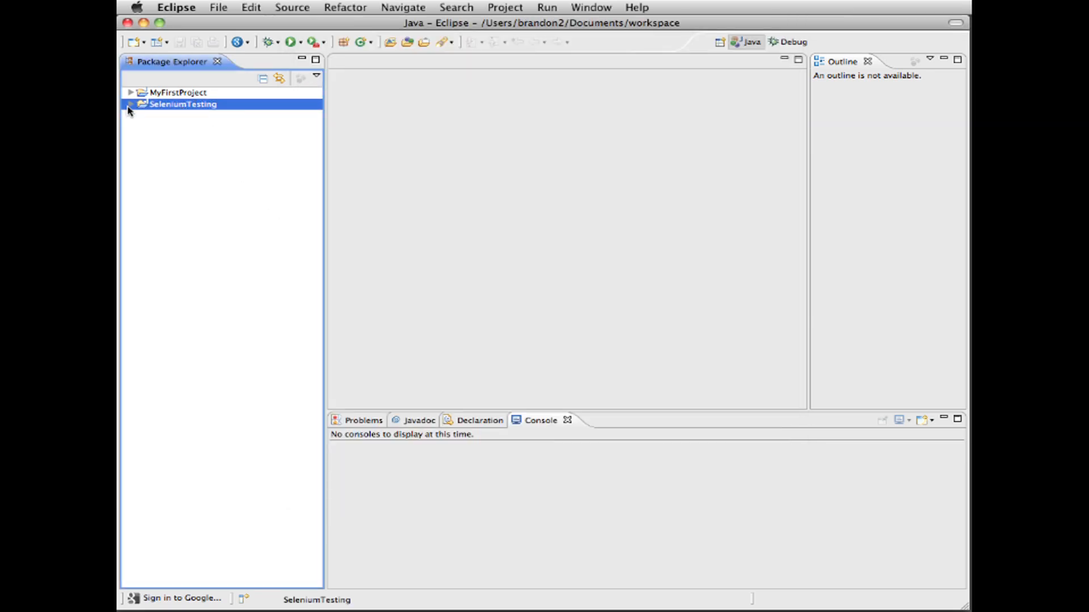
Step: Enable Maven dependency management on SeleniumTesting, generating pom.xml version 0.0.1-SNAPSHOT
{"action": "left_click", "coordinate": [132, 105]}
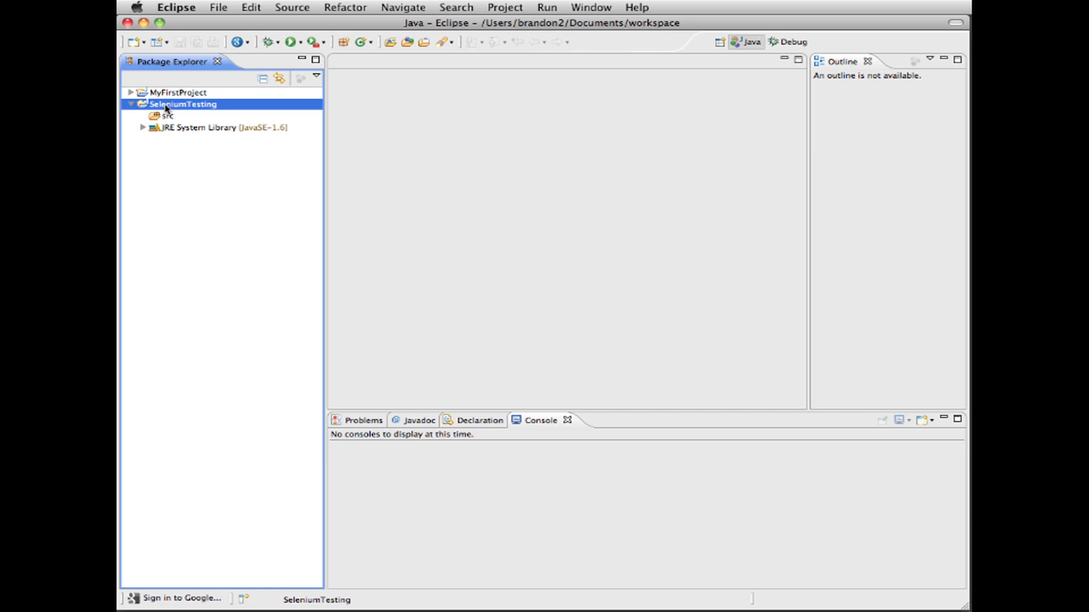
{"action": "right_click", "coordinate": [170, 103]}
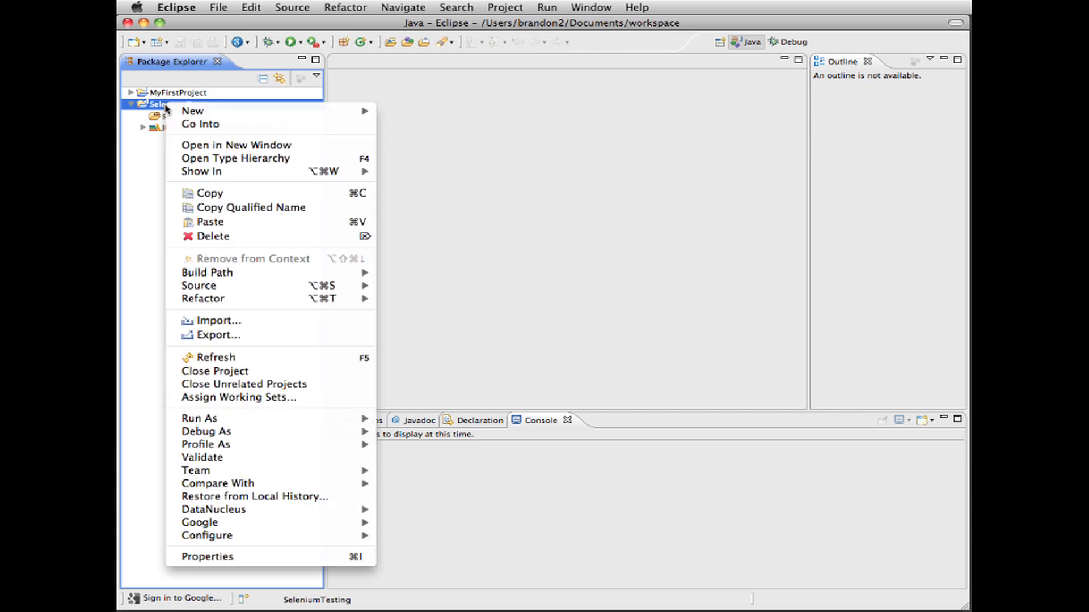
{"action": "mouse_move", "coordinate": [207, 536]}
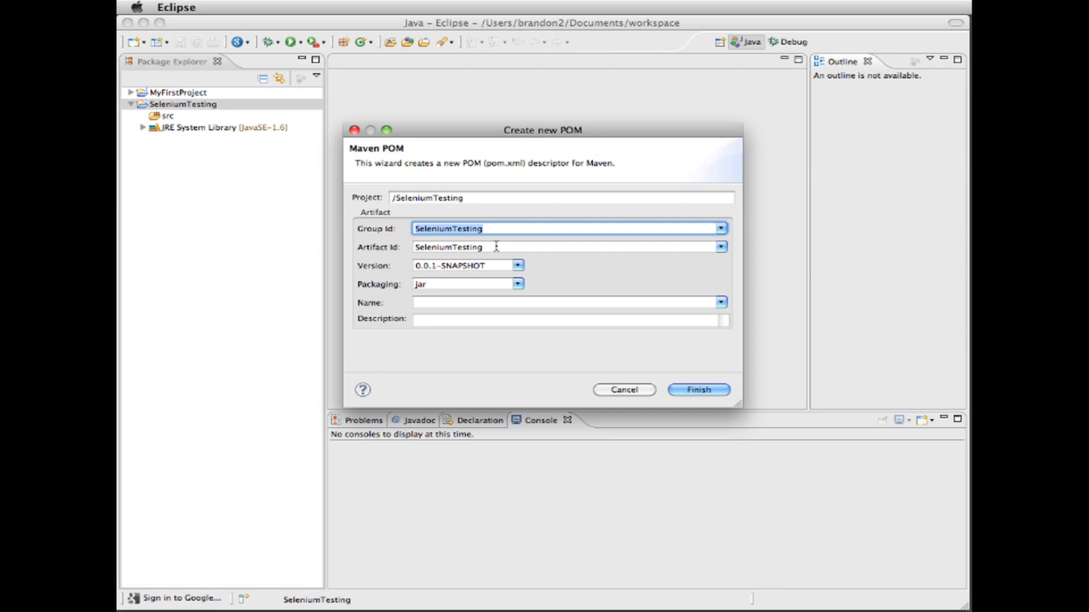
{"action": "left_click", "coordinate": [699, 390]}
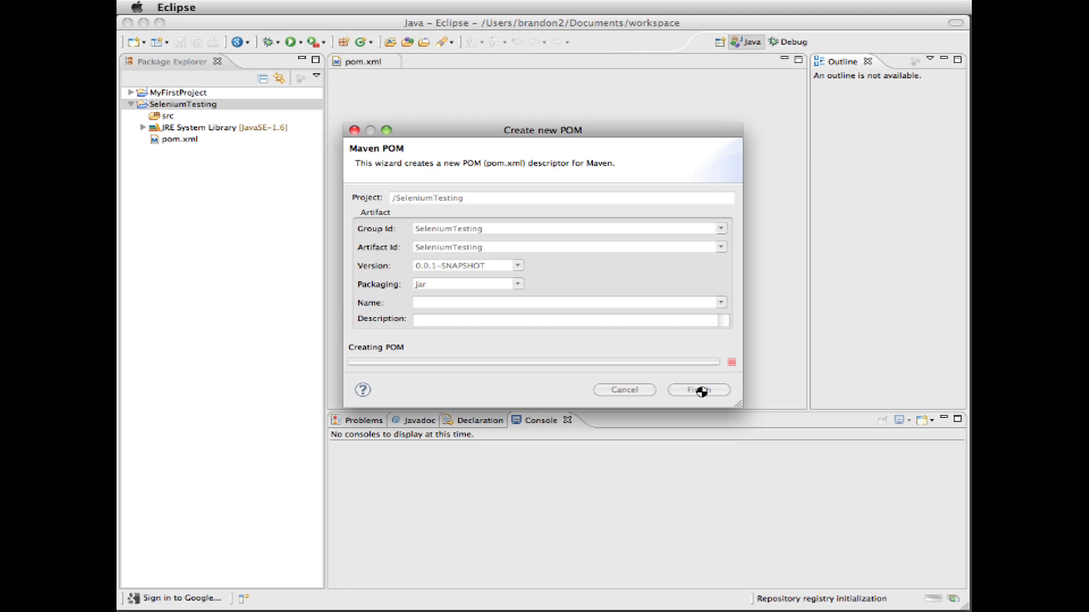
{"action": "left_click", "coordinate": [699, 390]}
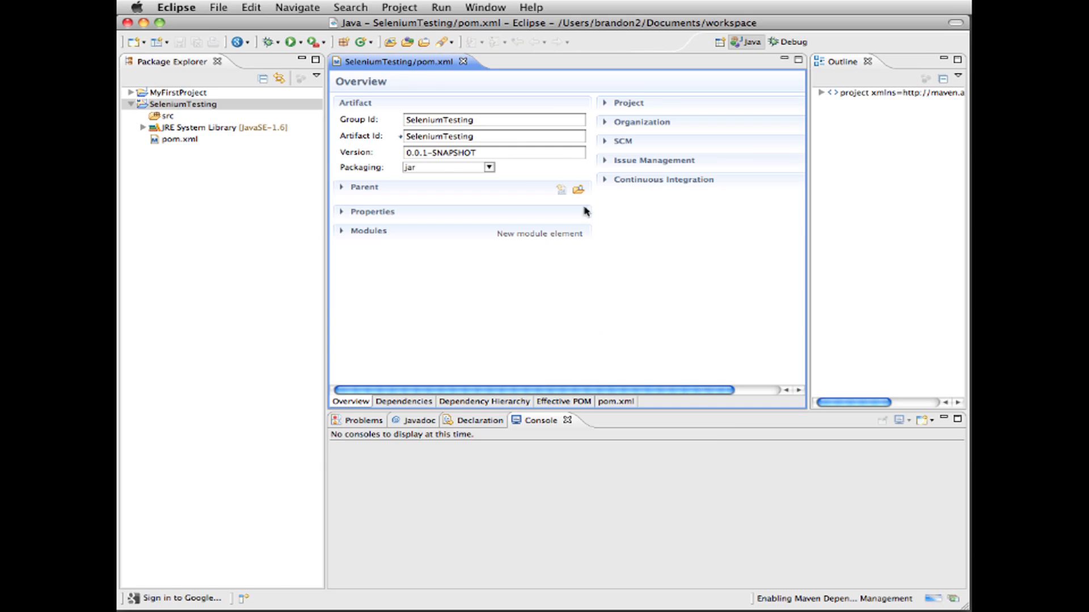
{"action": "mouse_move", "coordinate": [617, 411]}
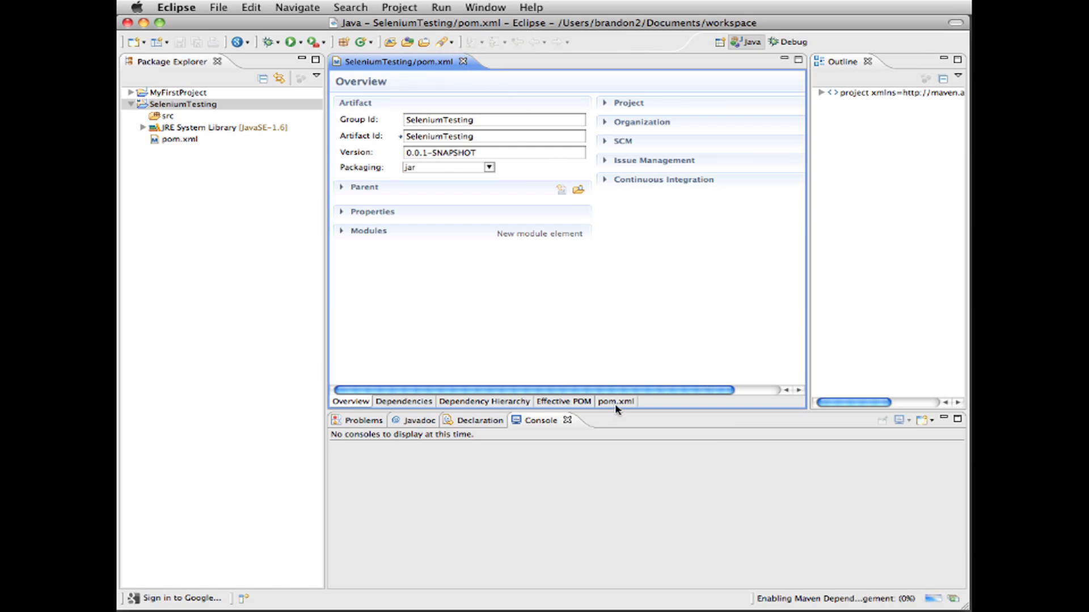
Step: In the pom.xml source, declare the org.seleniumhq.selenium selenium-java 2.14.0 dependency
{"action": "left_click", "coordinate": [616, 402]}
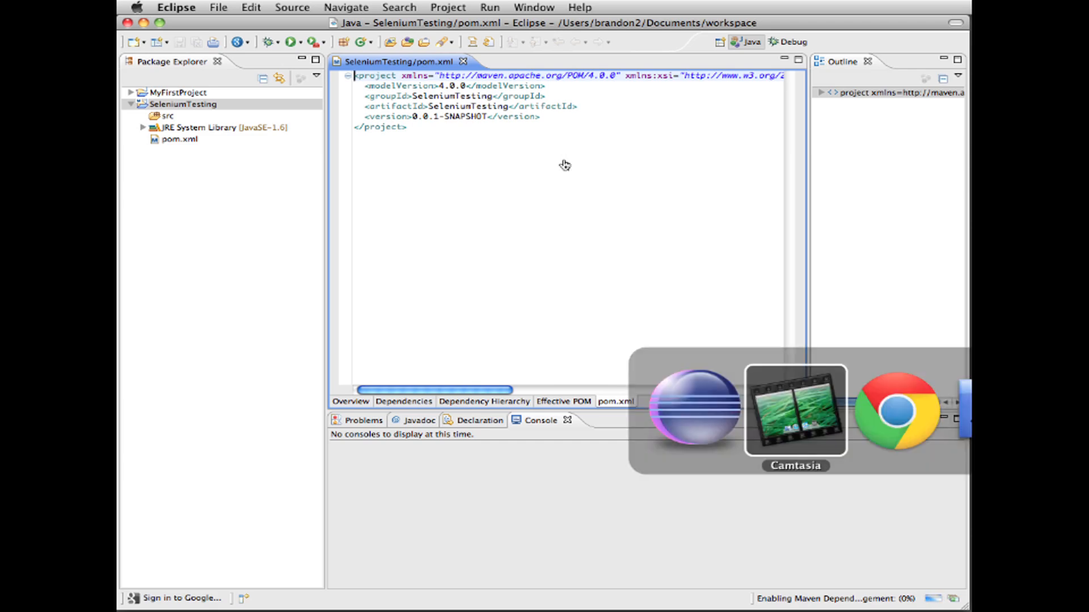
{"action": "left_click", "coordinate": [896, 409]}
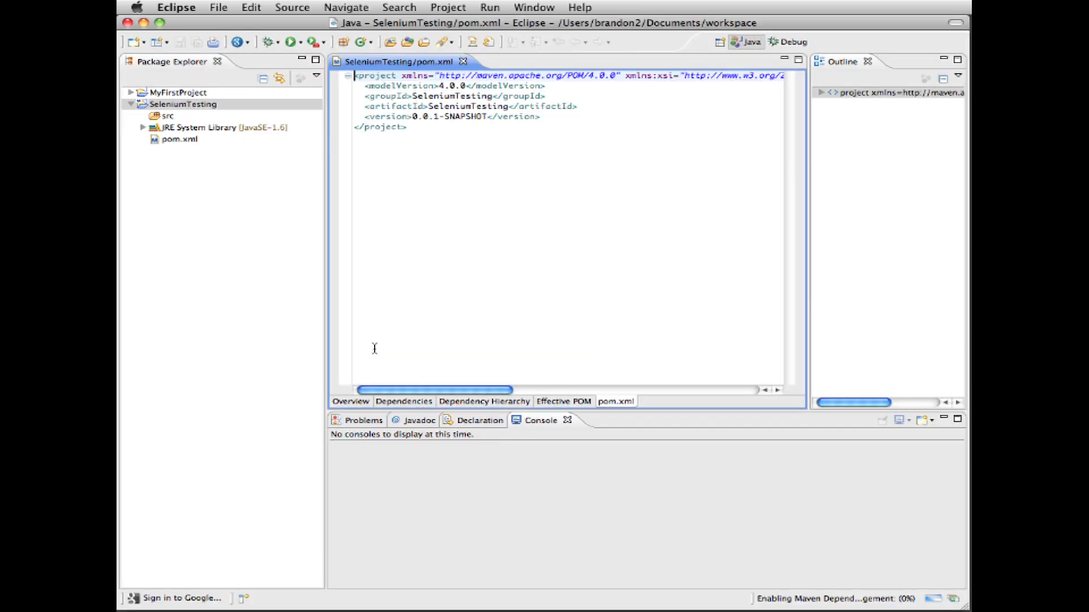
{"action": "left_click", "coordinate": [538, 117]}
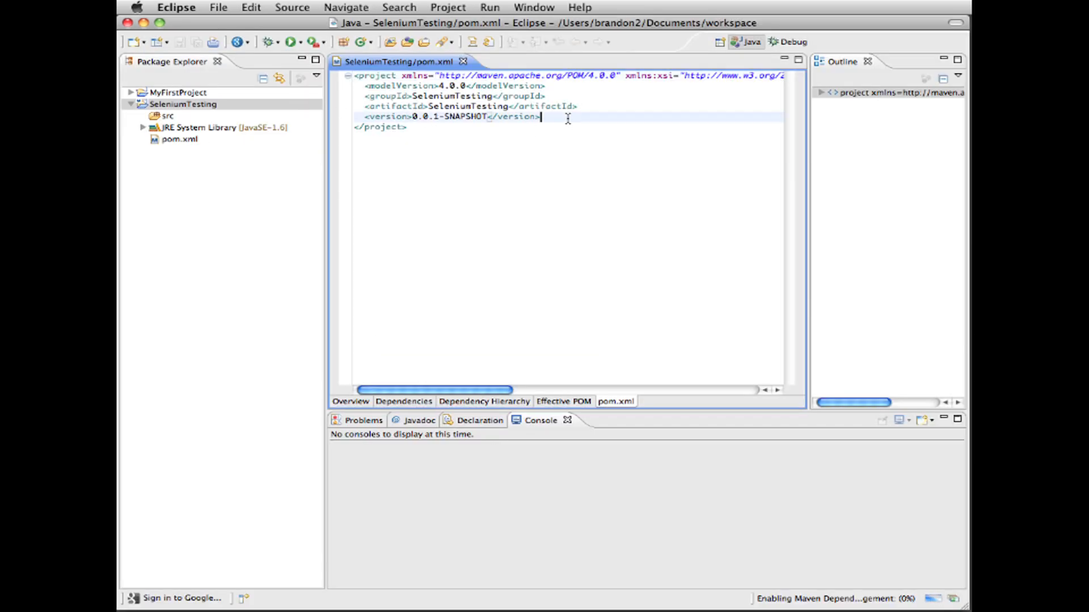
{"action": "key", "text": "Enter"}
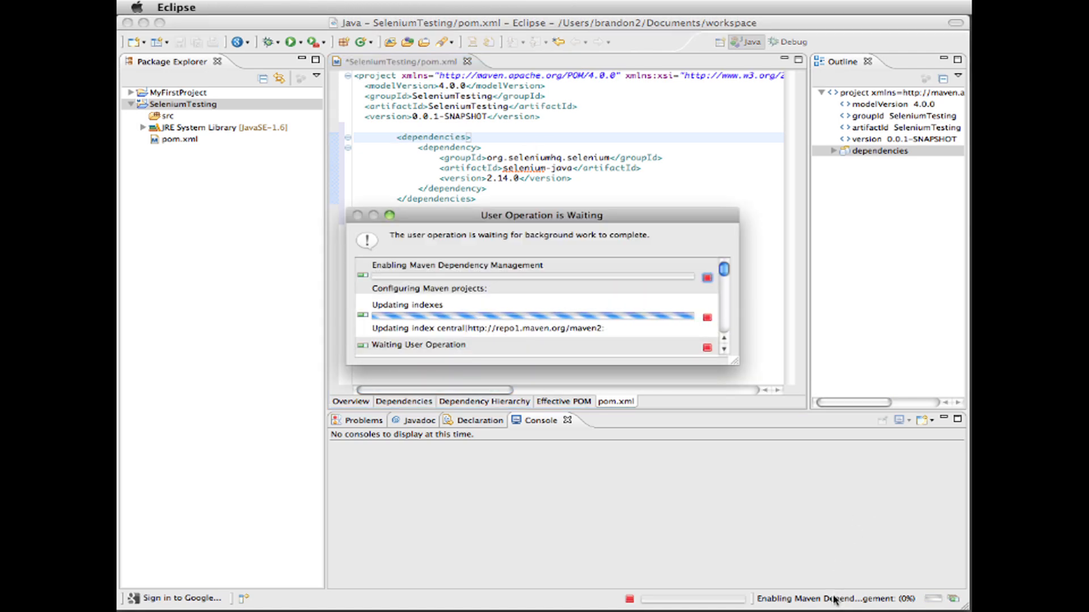
{"action": "right_click", "coordinate": [177, 103]}
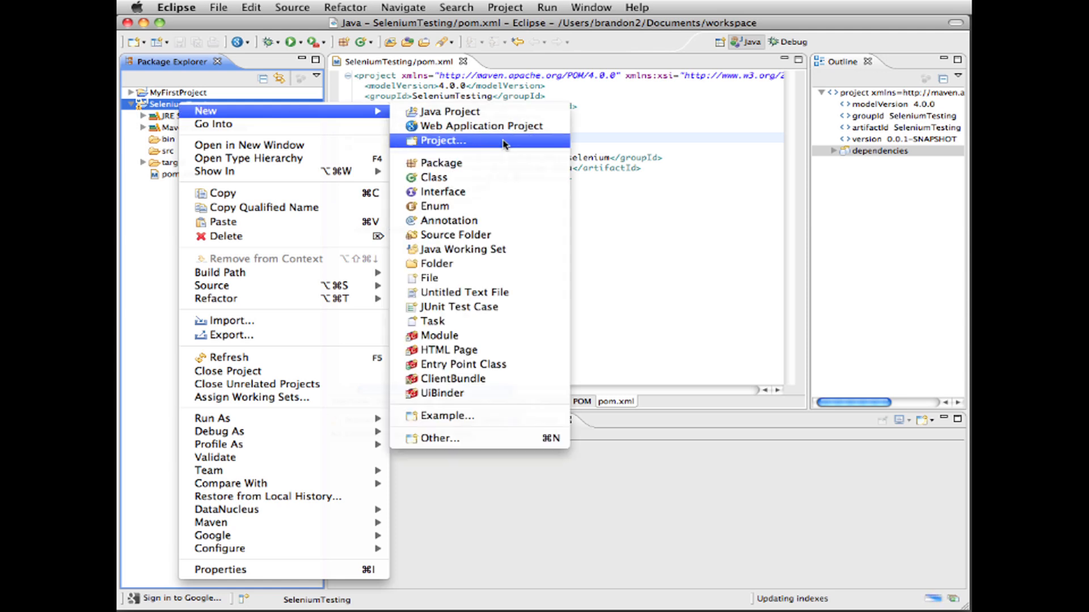
{"action": "mouse_move", "coordinate": [496, 177]}
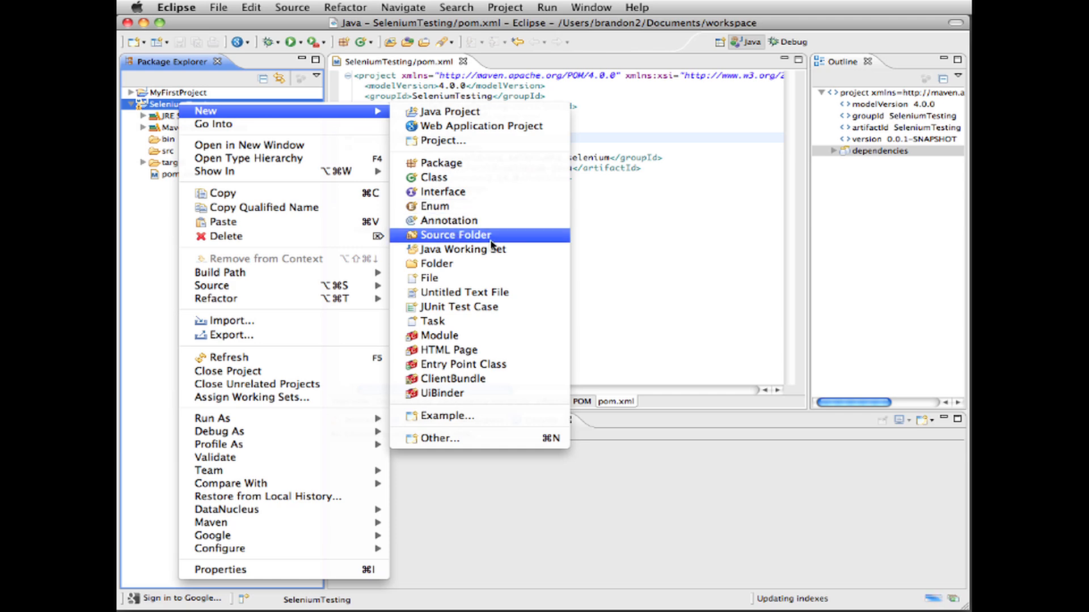
Step: Create a source folder named test in SeleniumTesting and bring up its actions
{"action": "left_click", "coordinate": [456, 235]}
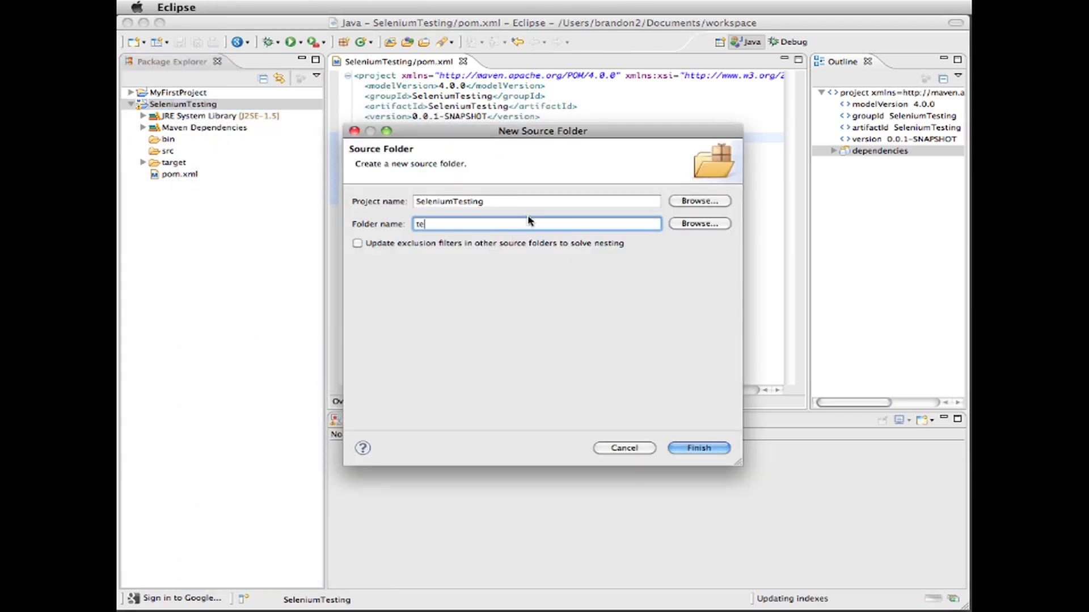
{"action": "type", "text": "st"}
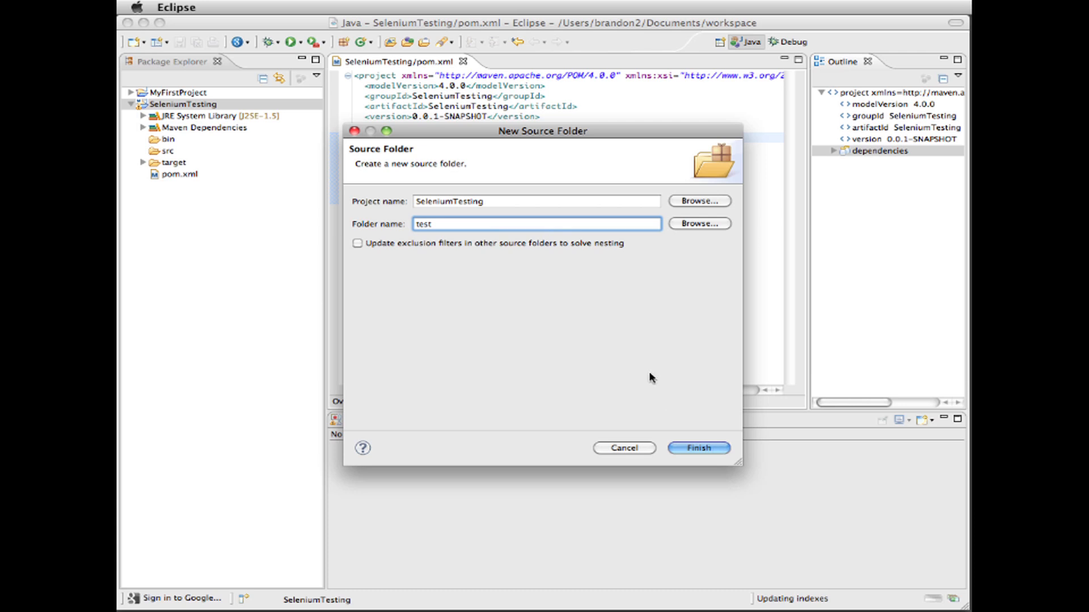
{"action": "left_click", "coordinate": [698, 448]}
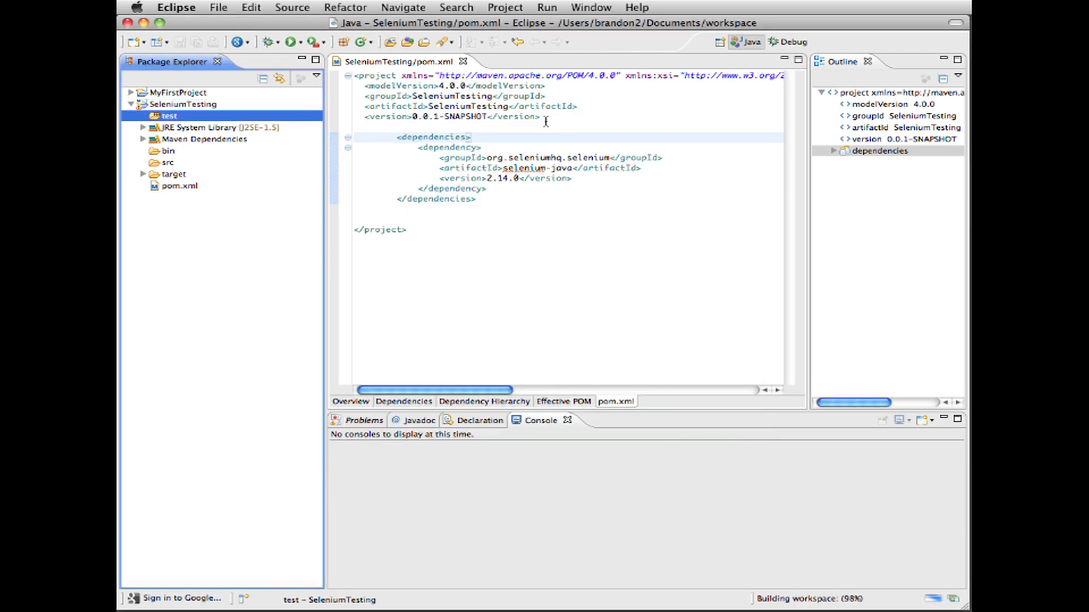
{"action": "right_click", "coordinate": [164, 115]}
{"action": "type", "text": "org.gonevertical"}
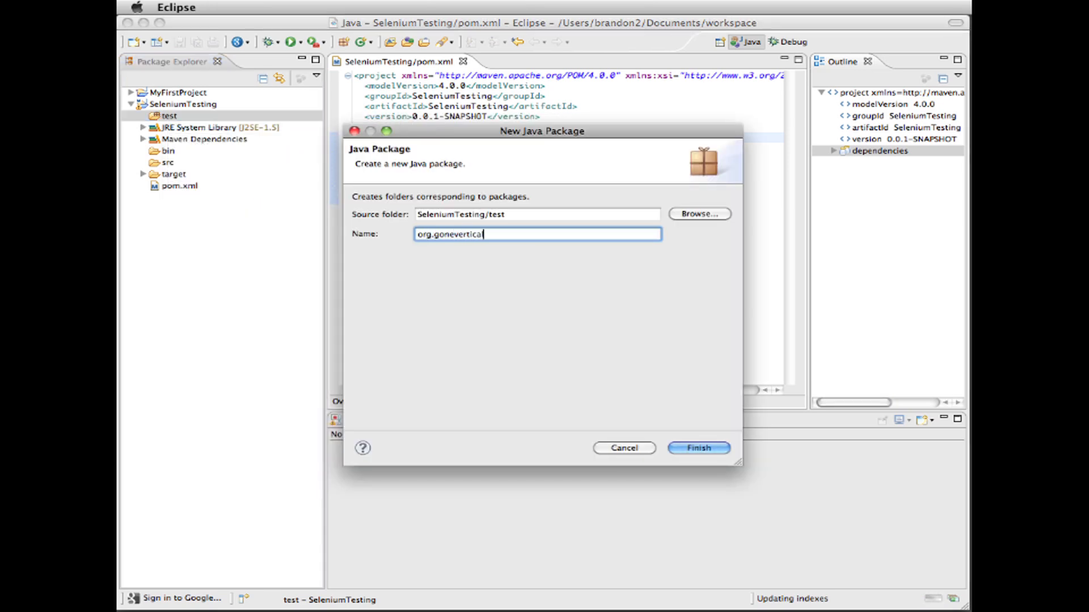
Step: Finish the New Package wizard with the name org.gonevertical.client
{"action": "type", "text": "."}
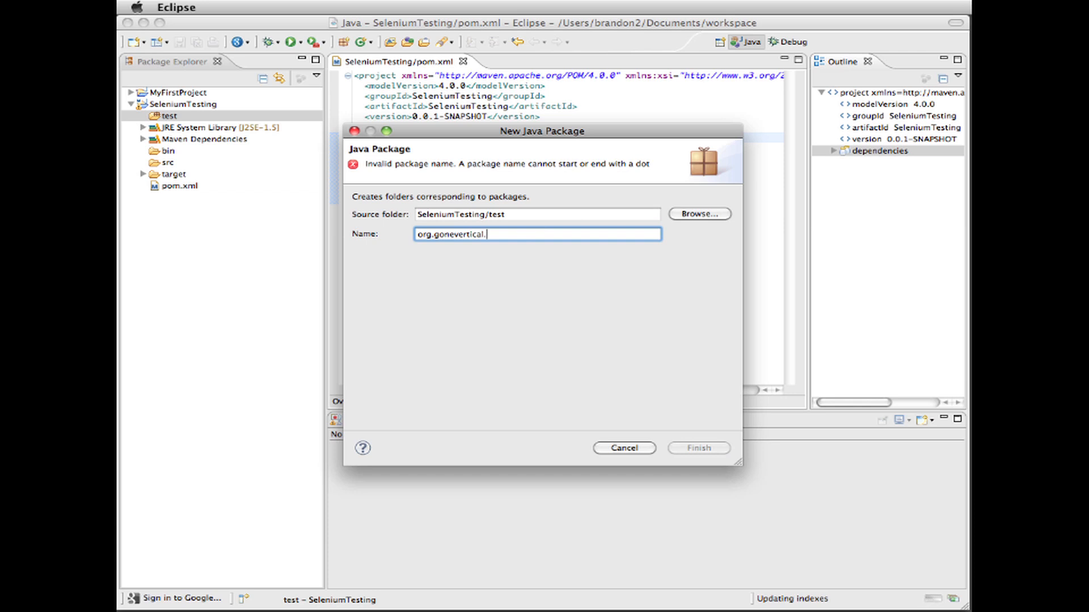
{"action": "type", "text": "client"}
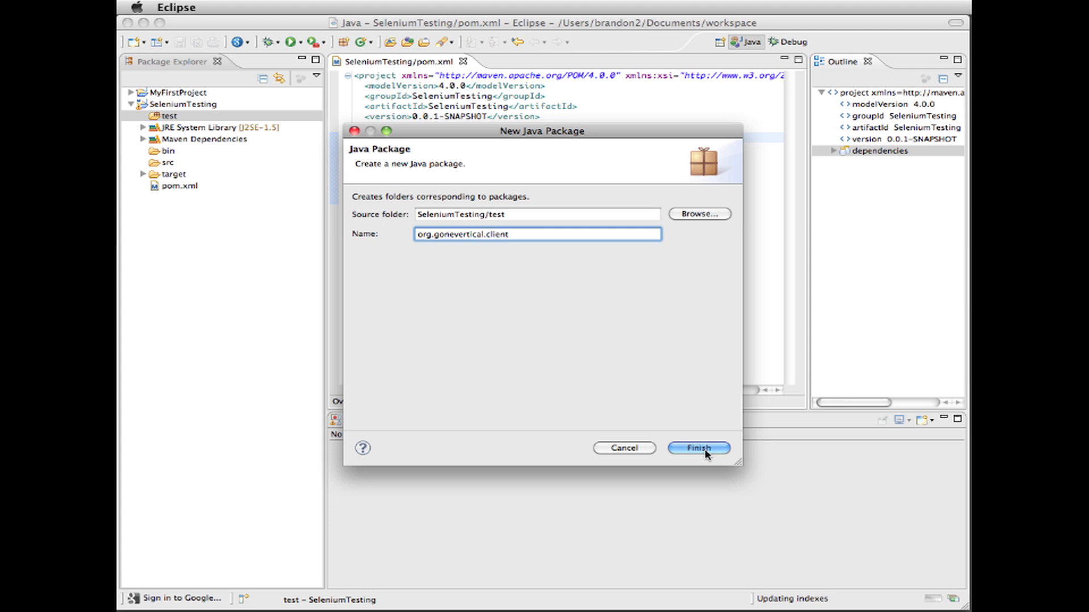
{"action": "left_click", "coordinate": [699, 448]}
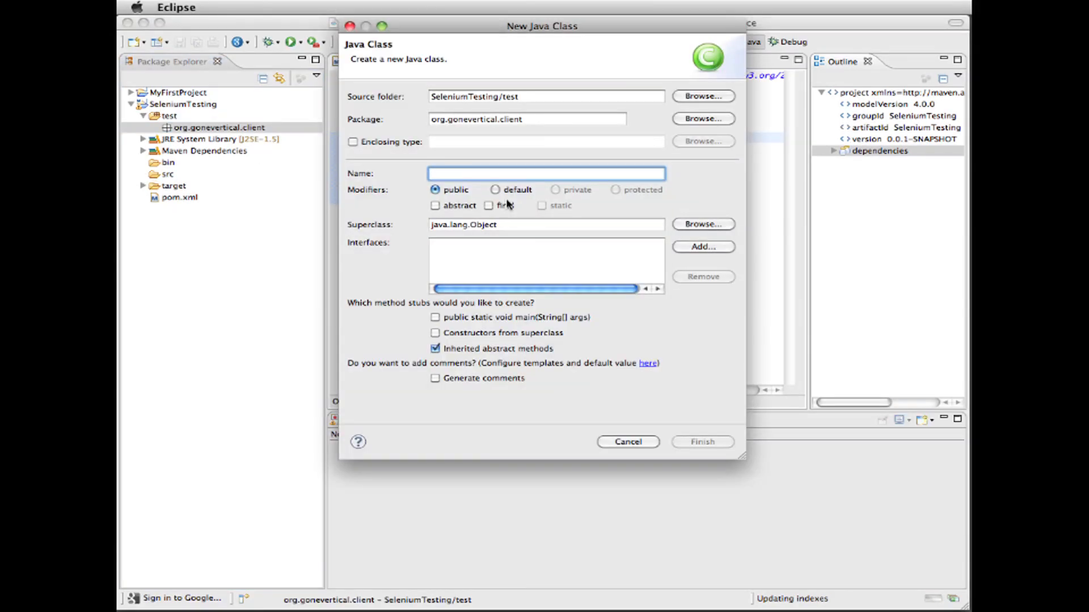
Step: Finish the New Class wizard with the class name TestLoadApp
{"action": "type", "text": "TestLoad"}
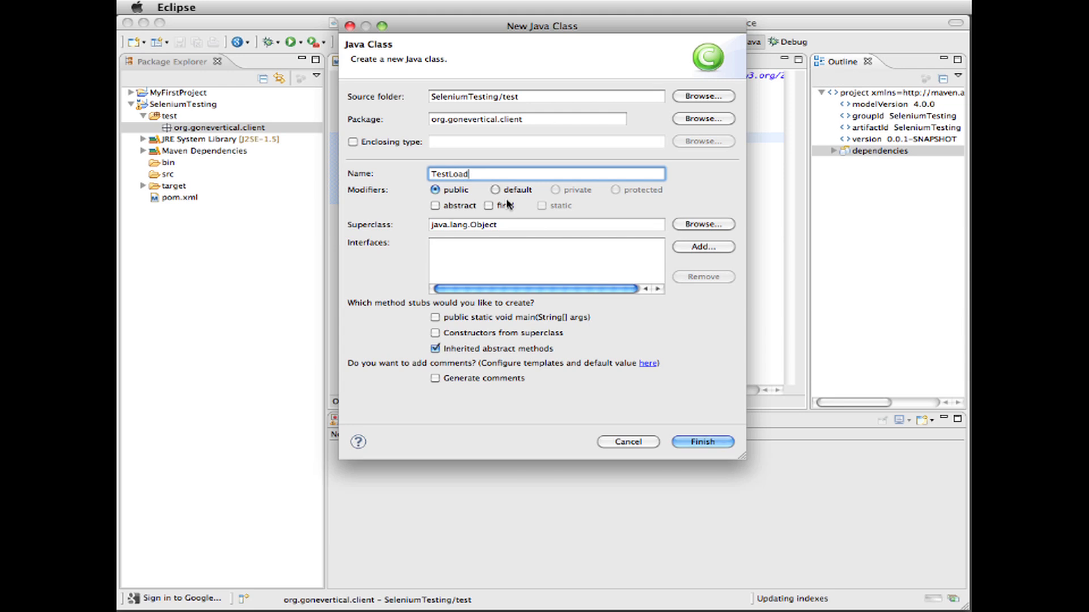
{"action": "type", "text": "App"}
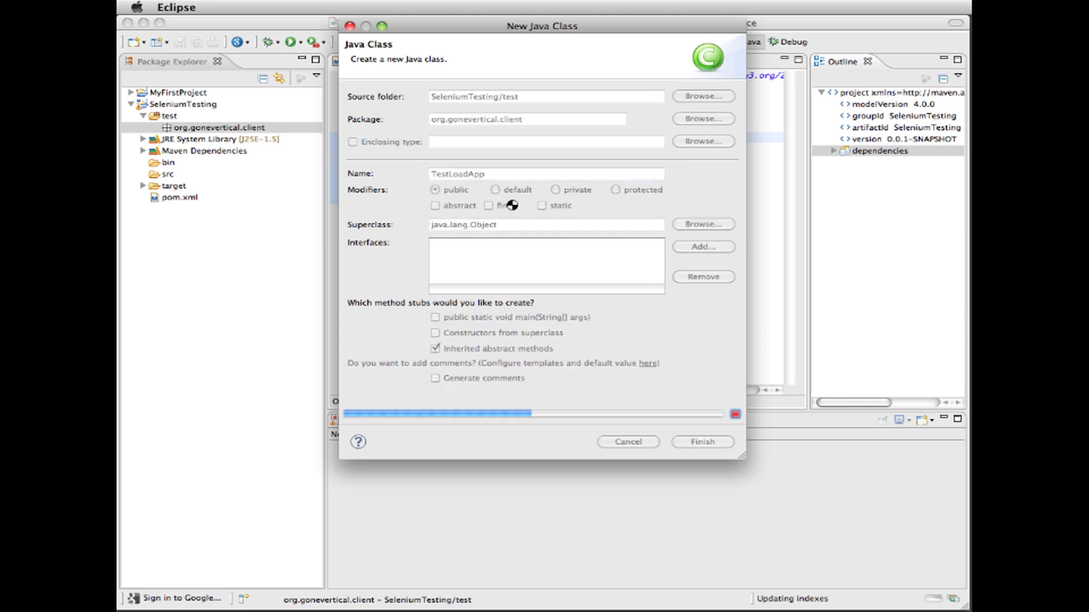
{"action": "left_click", "coordinate": [703, 441]}
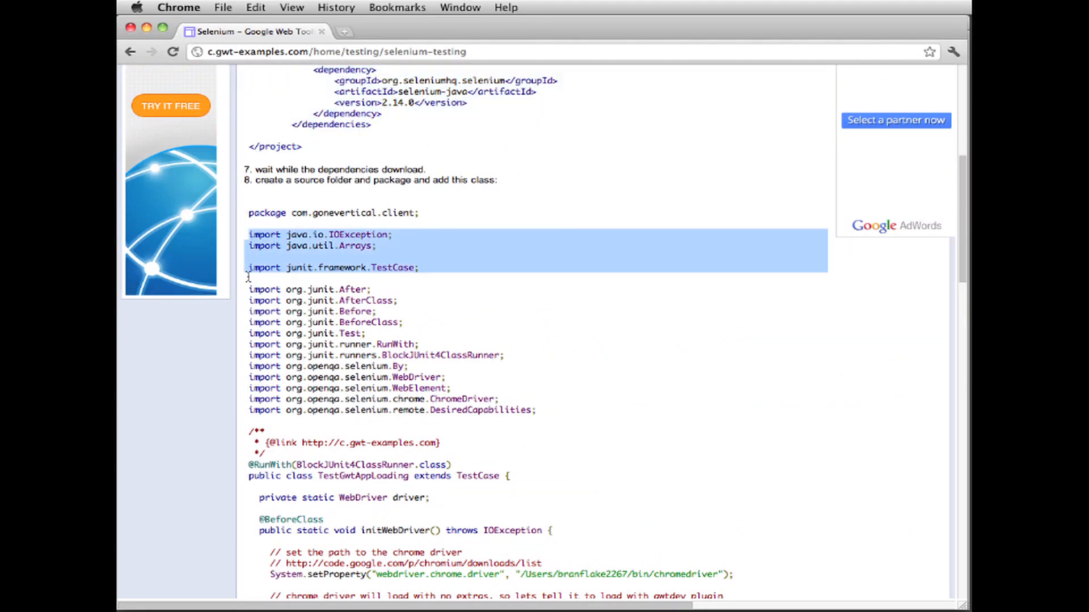
Step: Scroll the Selenium testing page to select the example test class down to its closing brace
{"action": "scroll", "scroll_direction": "down", "scroll_amount": 3}
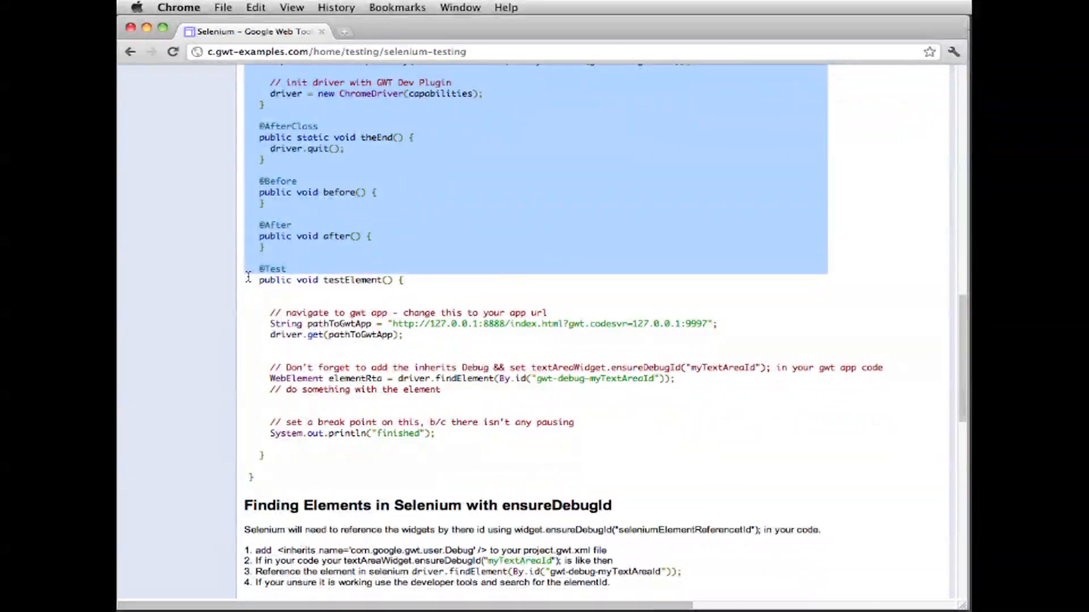
{"action": "scroll", "scroll_direction": "down", "scroll_amount": 3}
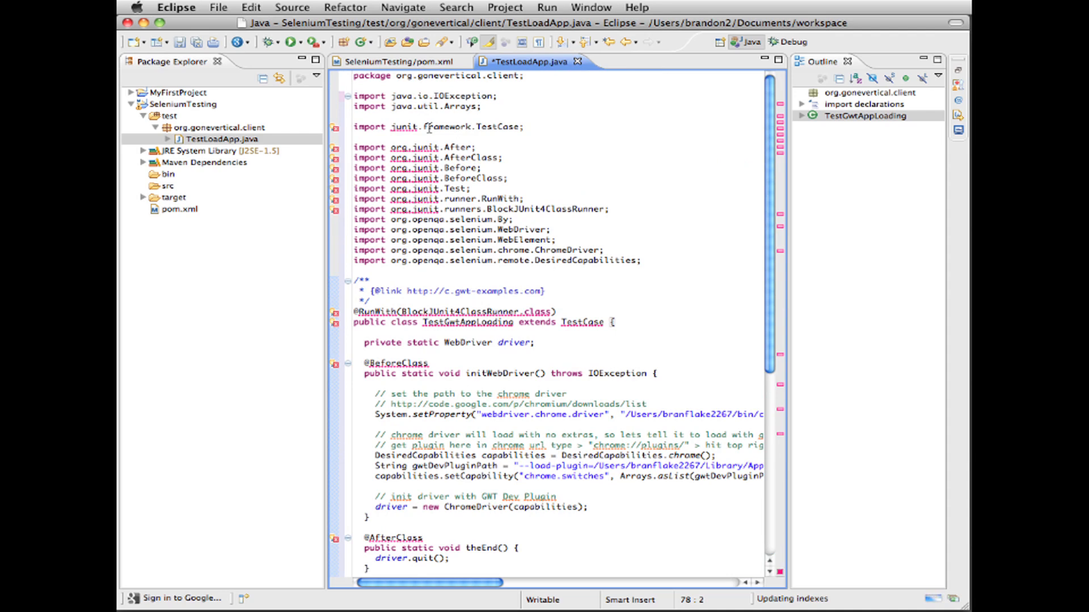
Step: Select SeleniumTesting in Package Explorer and bring up its context menu
{"action": "left_click", "coordinate": [176, 105]}
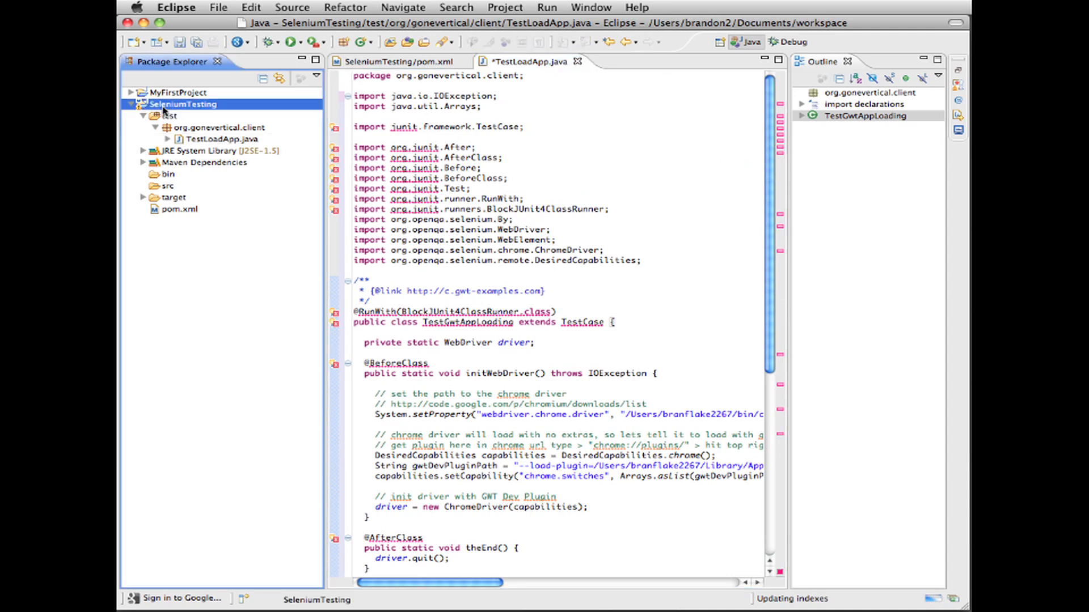
{"action": "right_click", "coordinate": [179, 104]}
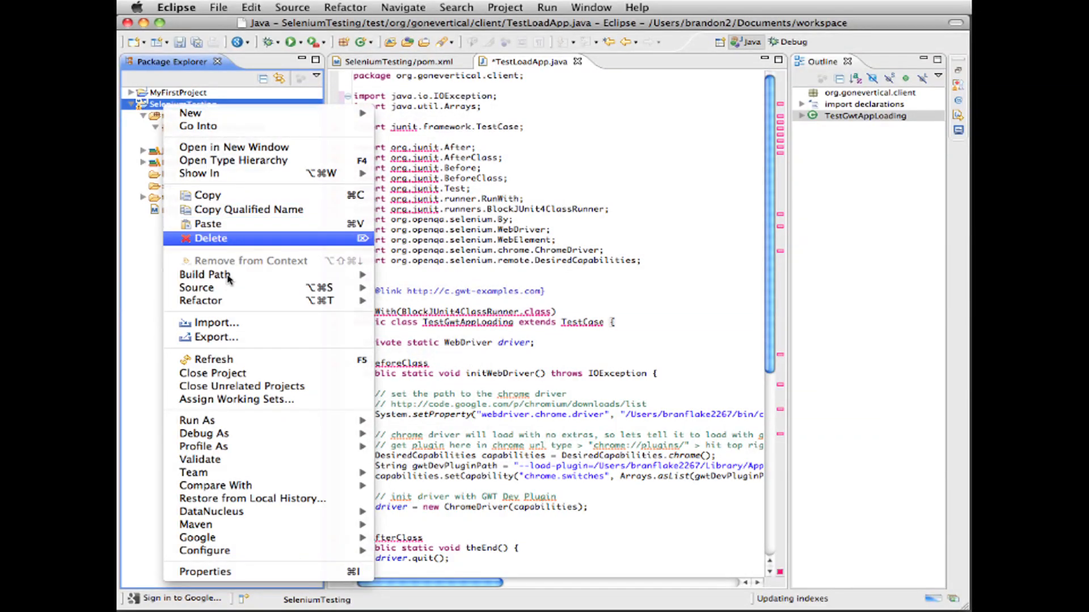
{"action": "mouse_move", "coordinate": [204, 275]}
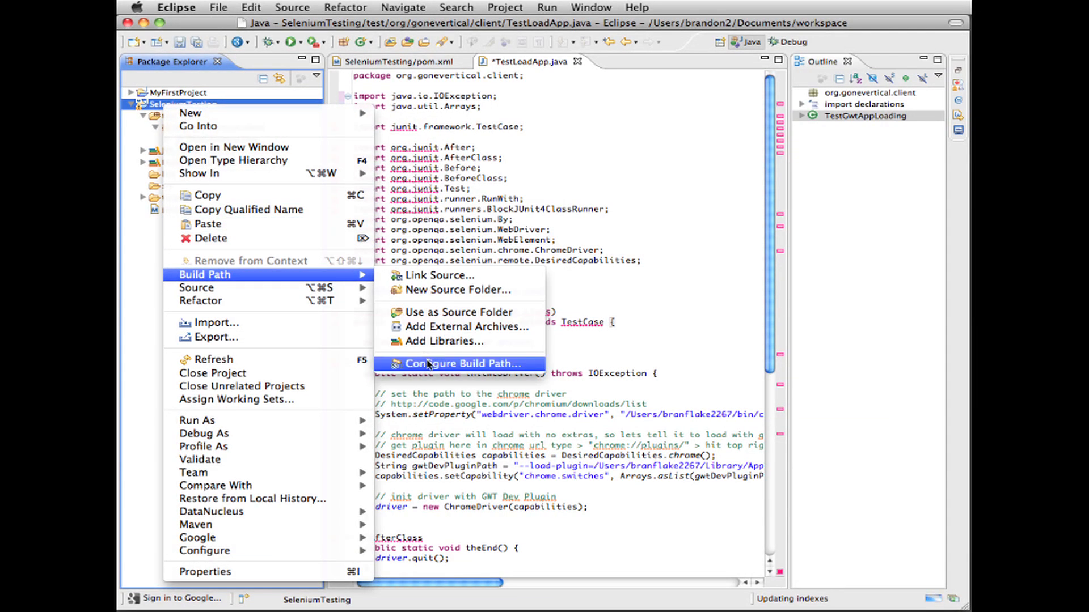
Step: Through Configure Build Path > Libraries, add the JUnit 4 library and apply the changes
{"action": "left_click", "coordinate": [465, 363]}
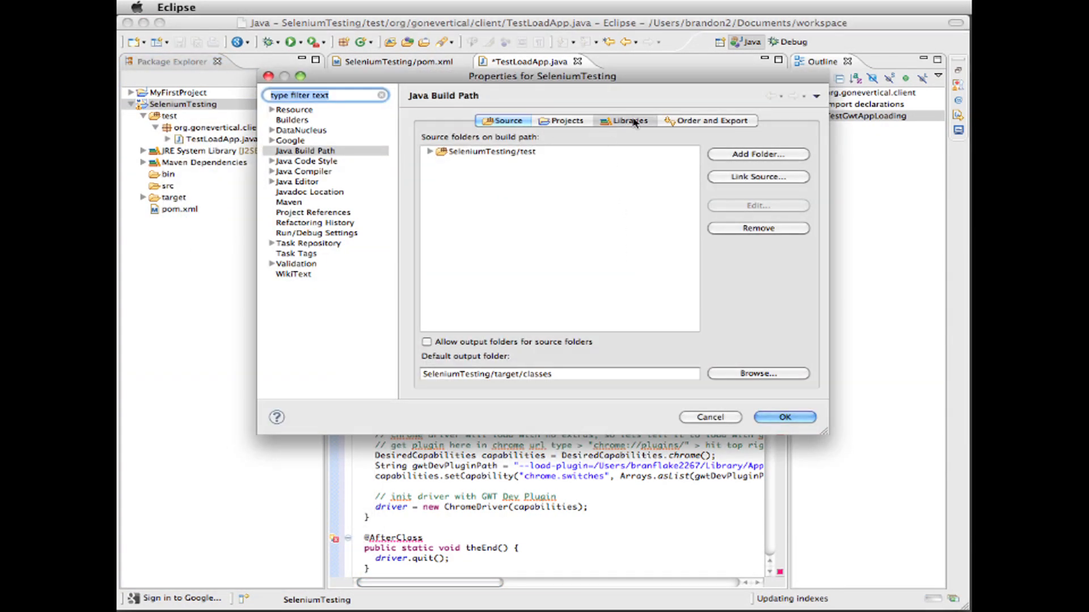
{"action": "left_click", "coordinate": [629, 120]}
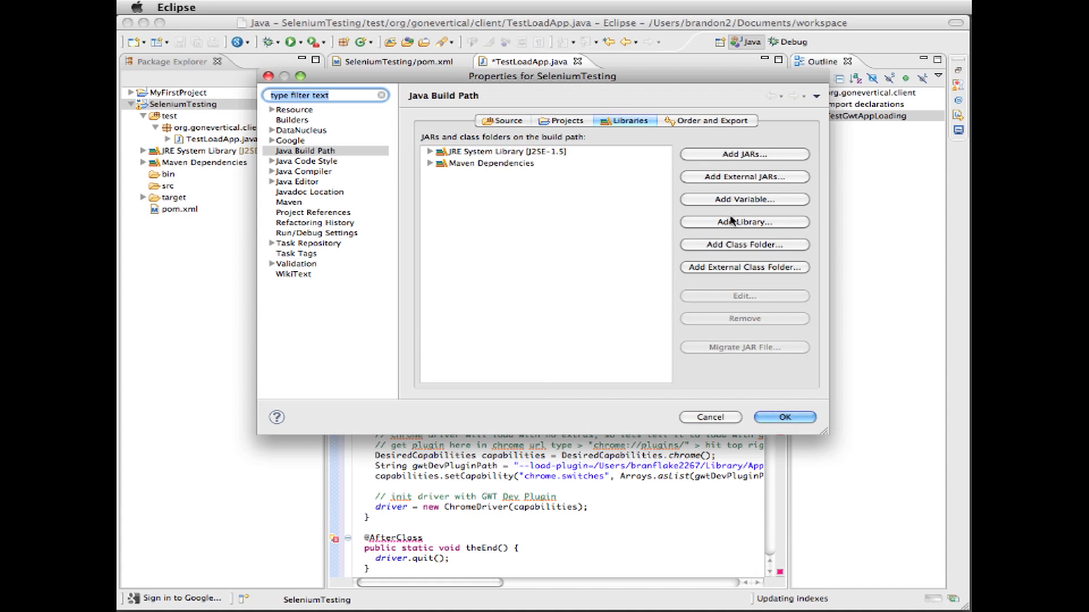
{"action": "left_click", "coordinate": [744, 222]}
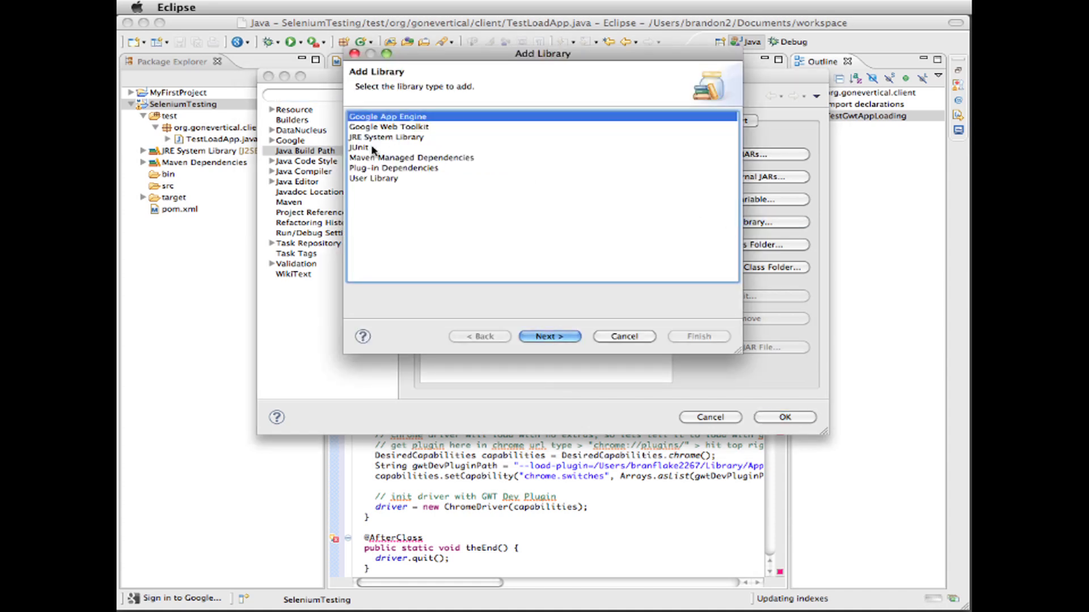
{"action": "left_click", "coordinate": [550, 336]}
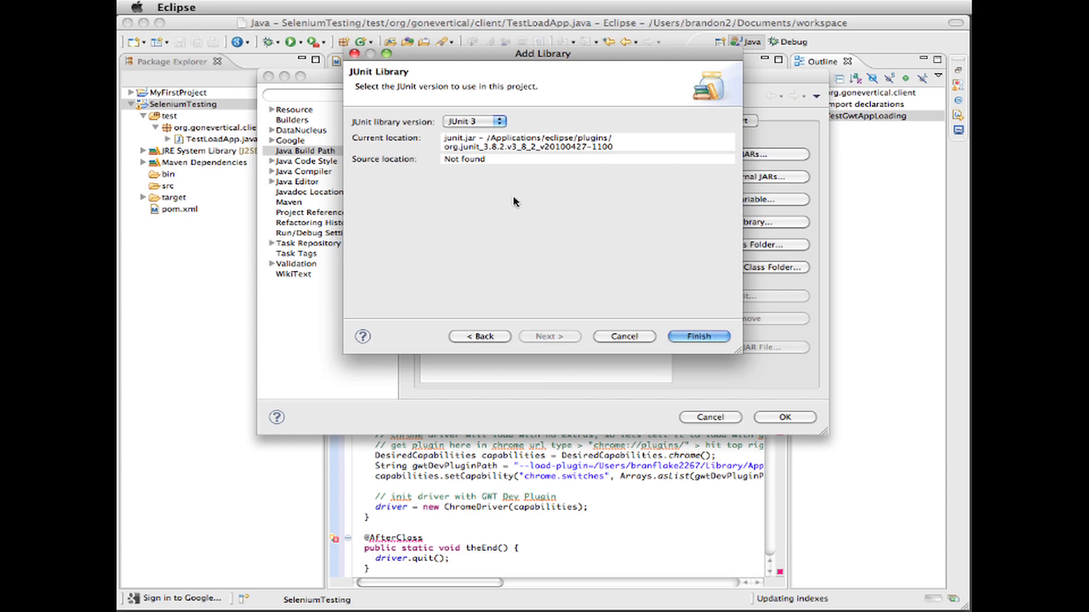
{"action": "left_click", "coordinate": [474, 120]}
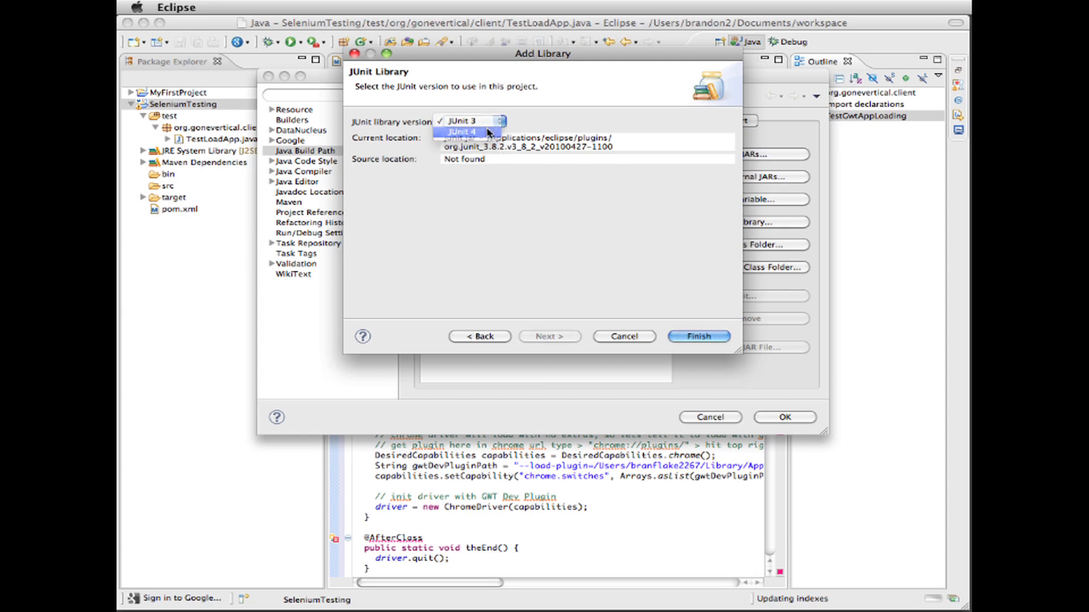
{"action": "left_click", "coordinate": [699, 335]}
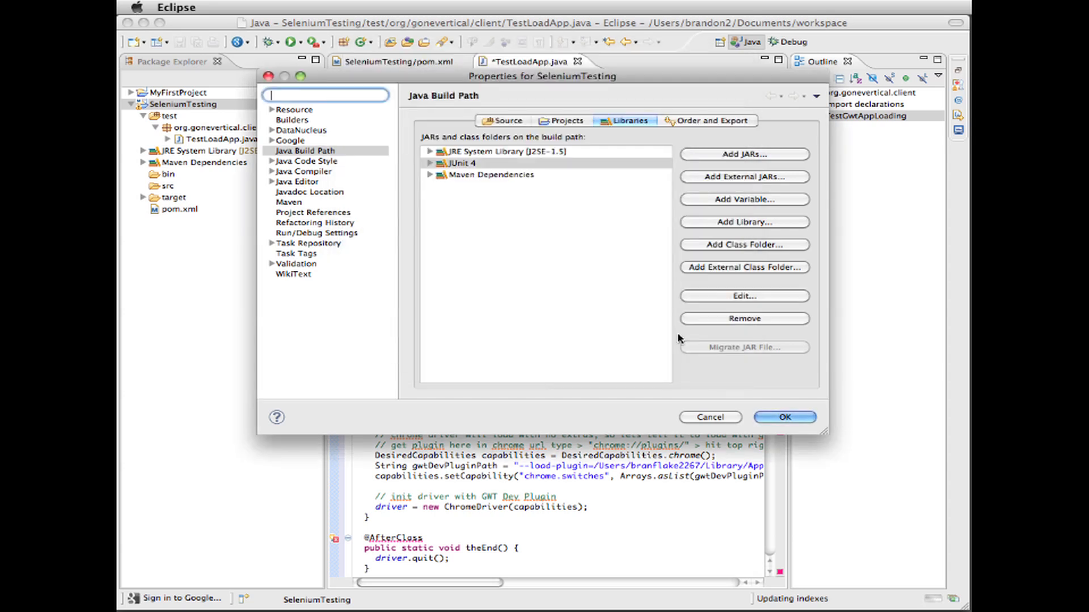
{"action": "left_click", "coordinate": [784, 417]}
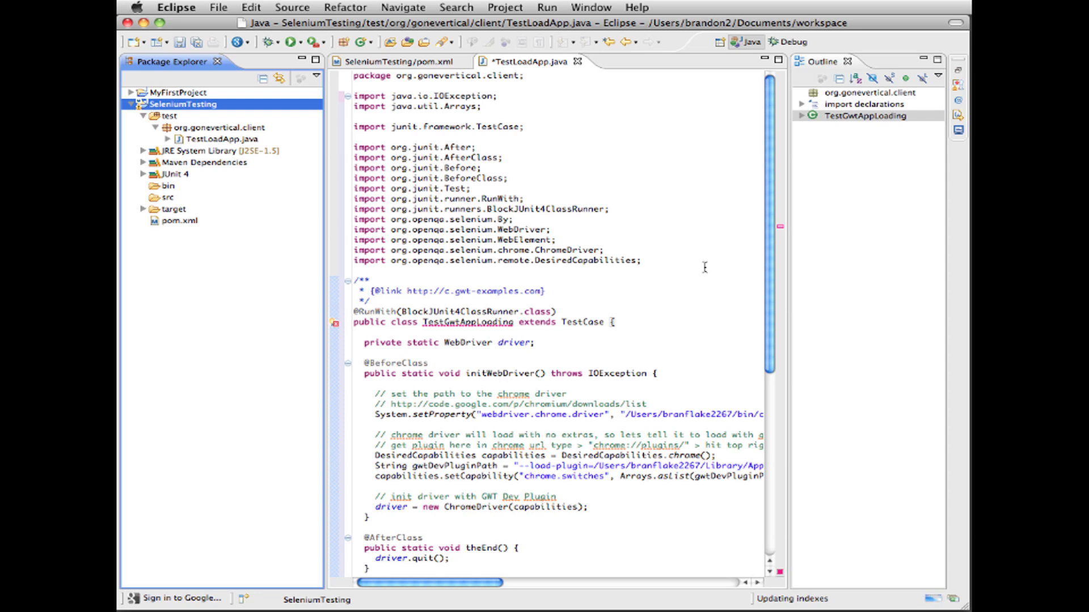
{"action": "mouse_move", "coordinate": [519, 304]}
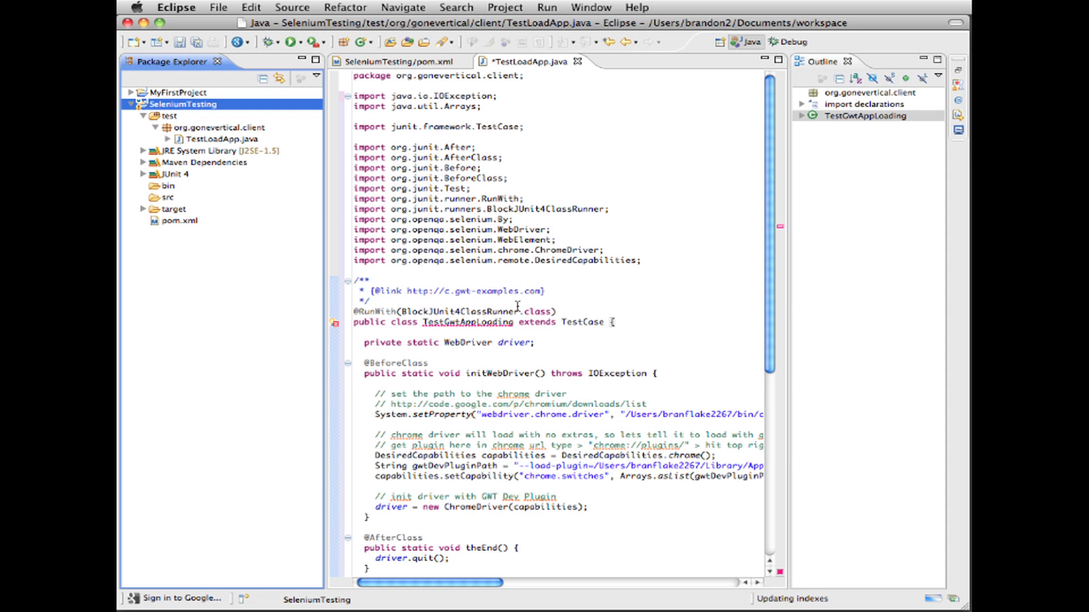
Step: Replace the class name TestGwtAppLoading with TestLoadApp in the editor
{"action": "double_click", "coordinate": [470, 322]}
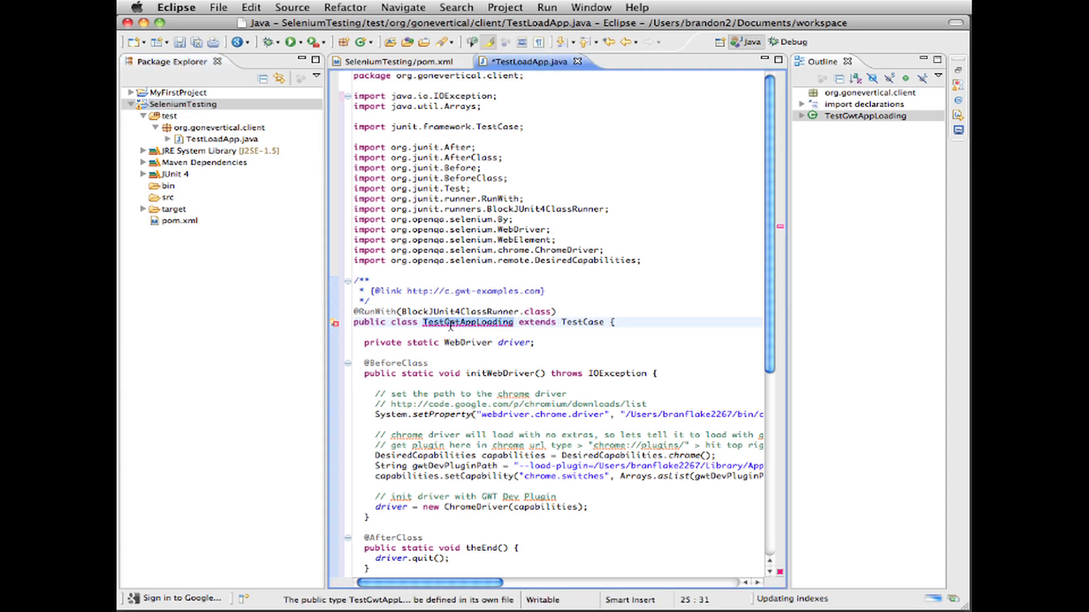
{"action": "type", "text": "TestA"}
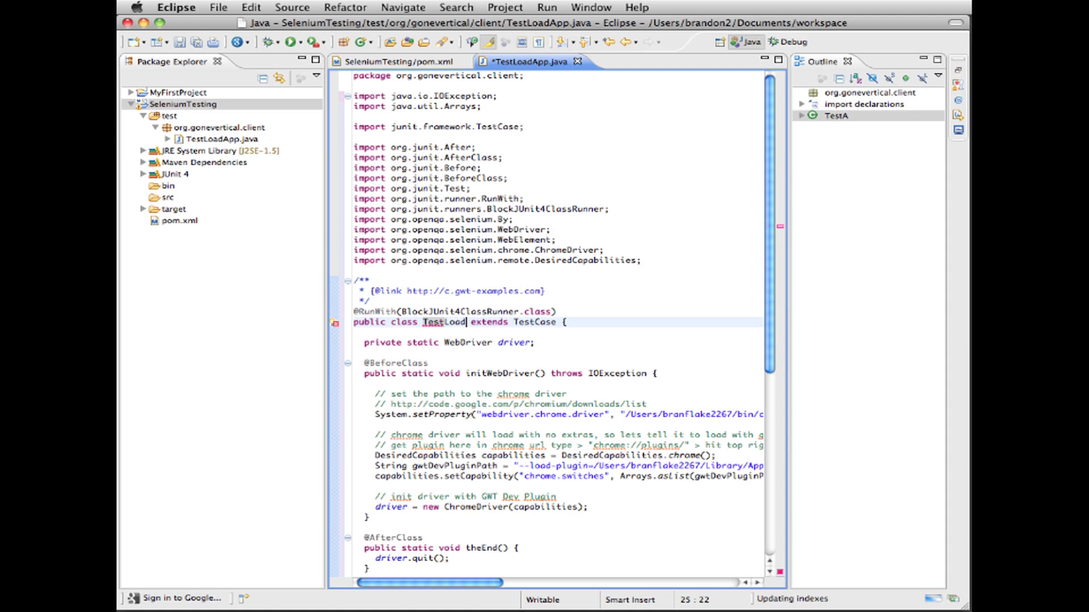
{"action": "type", "text": "App"}
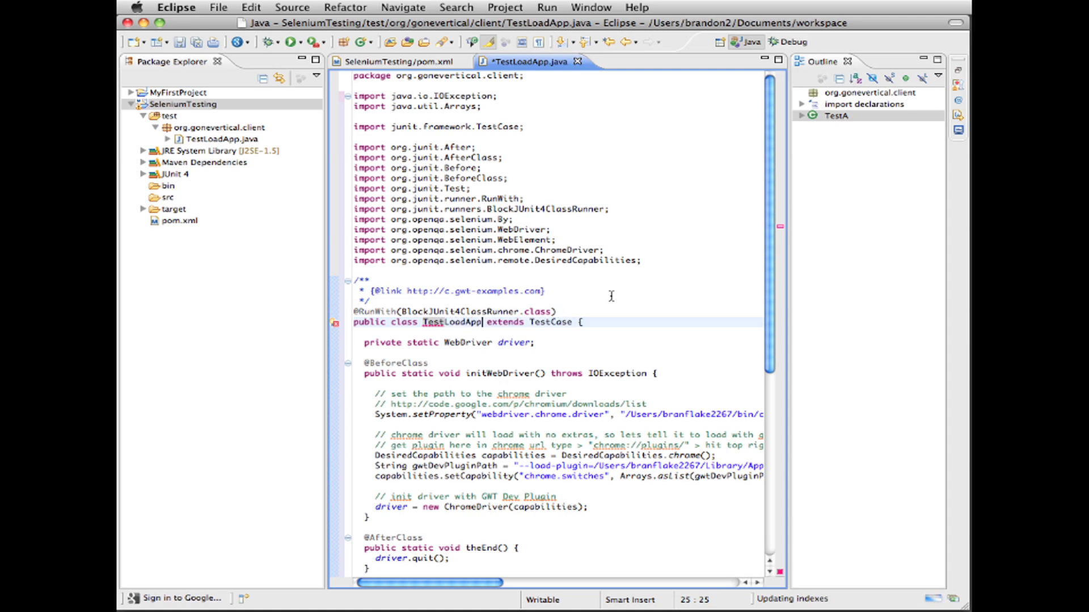
{"action": "scroll", "scroll_direction": "down", "scroll_amount": 3}
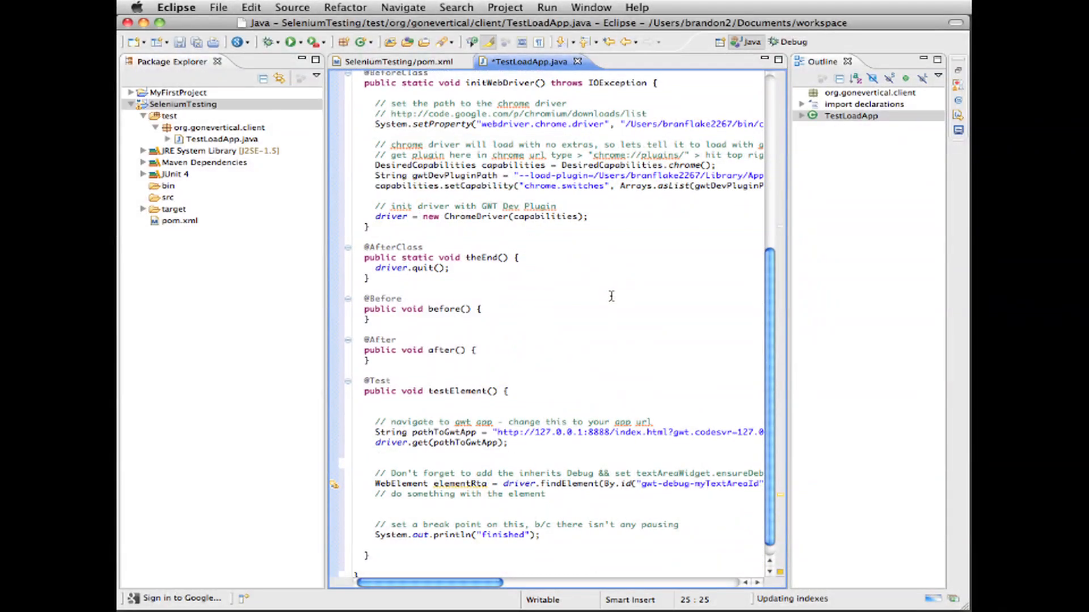
{"action": "scroll", "scroll_direction": "down", "scroll_amount": 3}
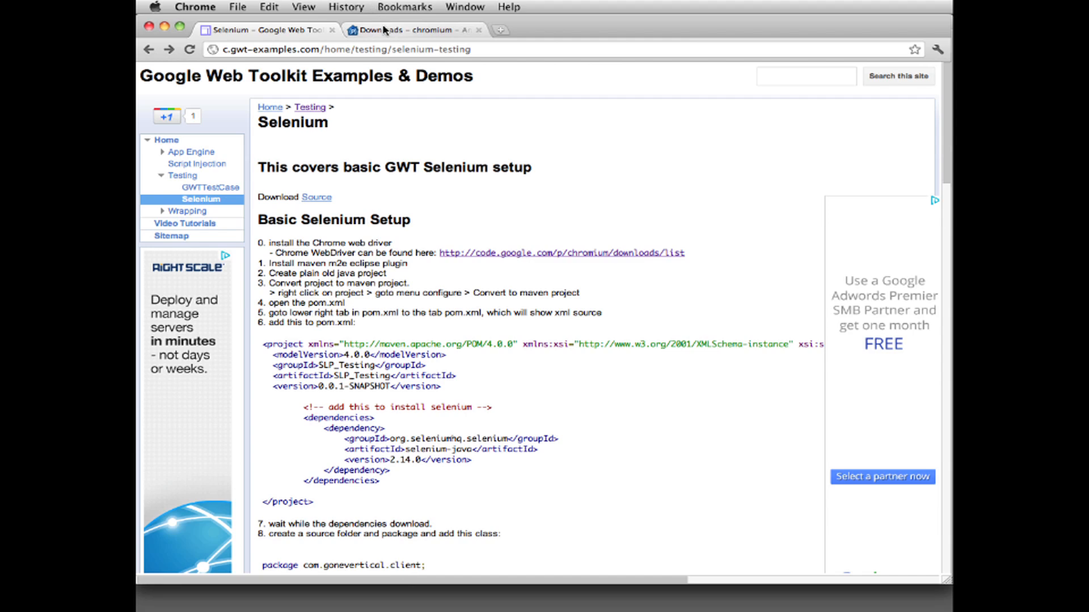
Step: Switch Chrome to the Downloads – chromium page to fetch chromedriver
{"action": "left_click", "coordinate": [414, 30]}
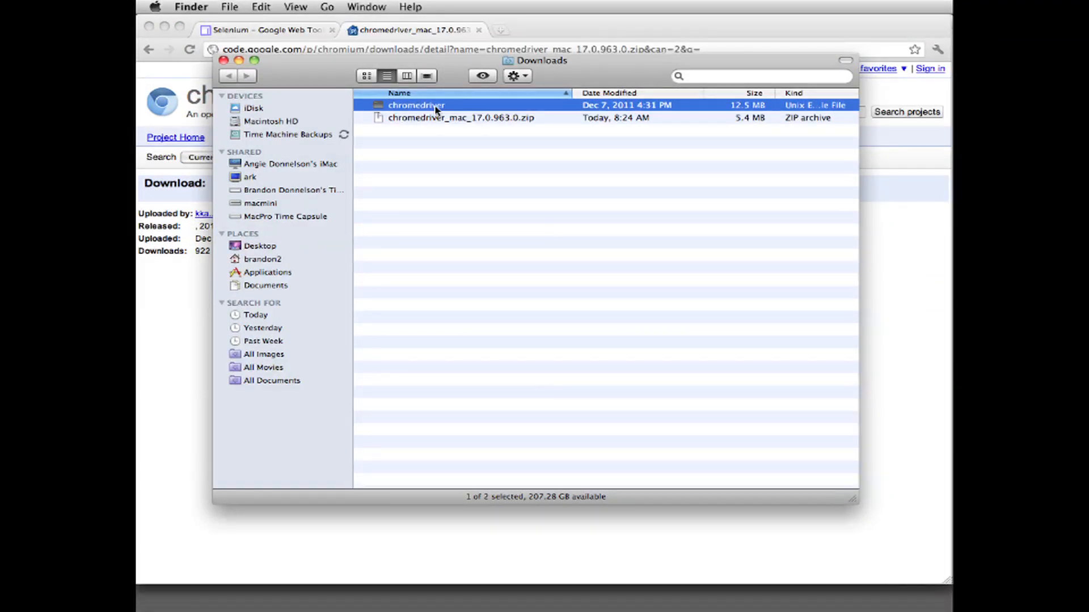
{"action": "mouse_move", "coordinate": [259, 261]}
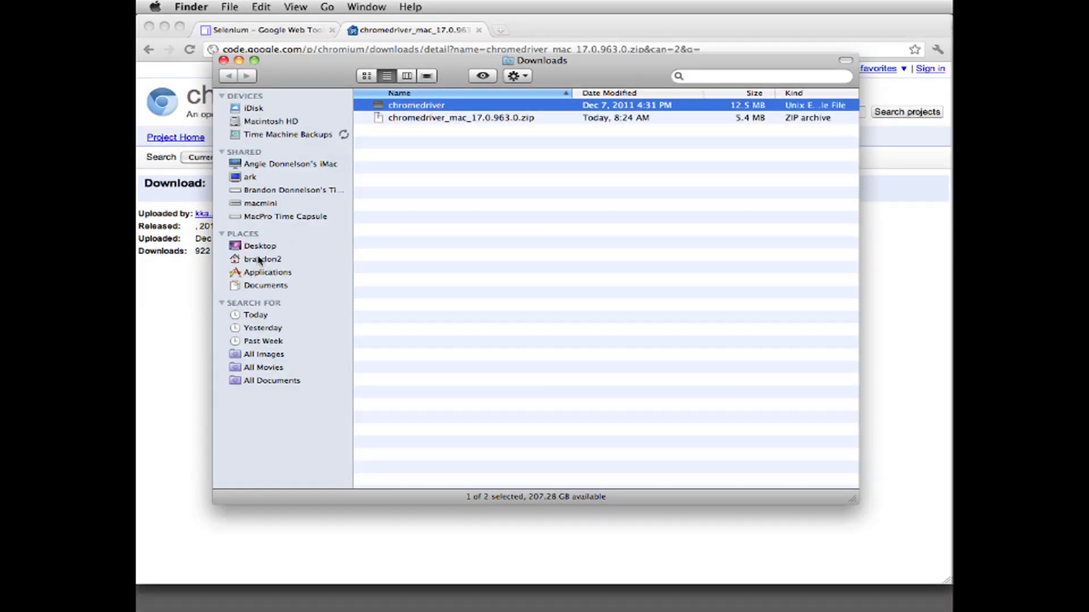
Step: Move chromedriver into the home bin folder, replacing the old copy, and view its file options
{"action": "left_click", "coordinate": [262, 259]}
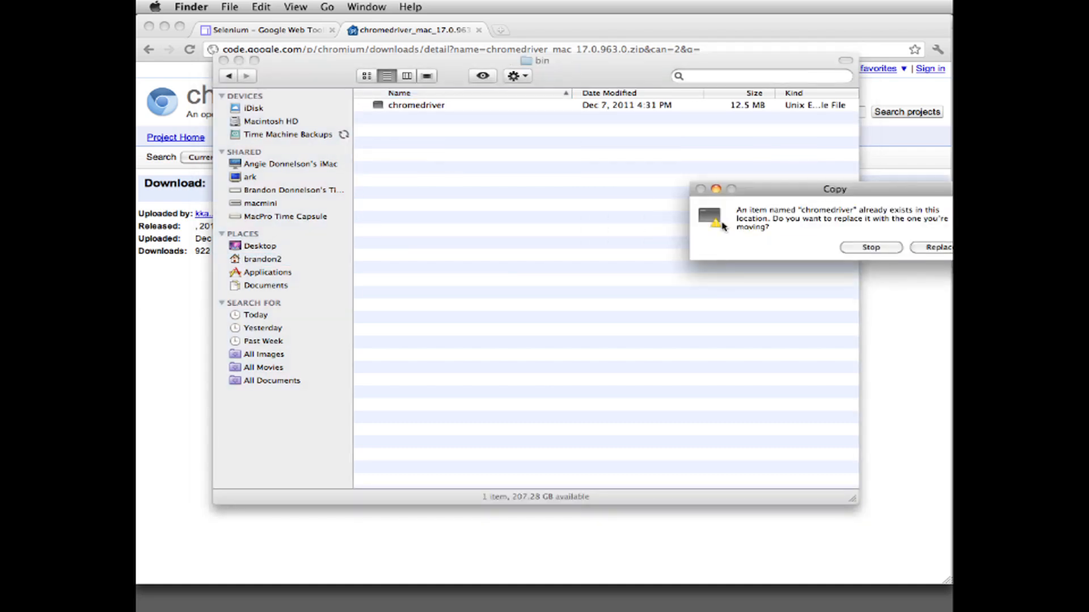
{"action": "left_click", "coordinate": [934, 247]}
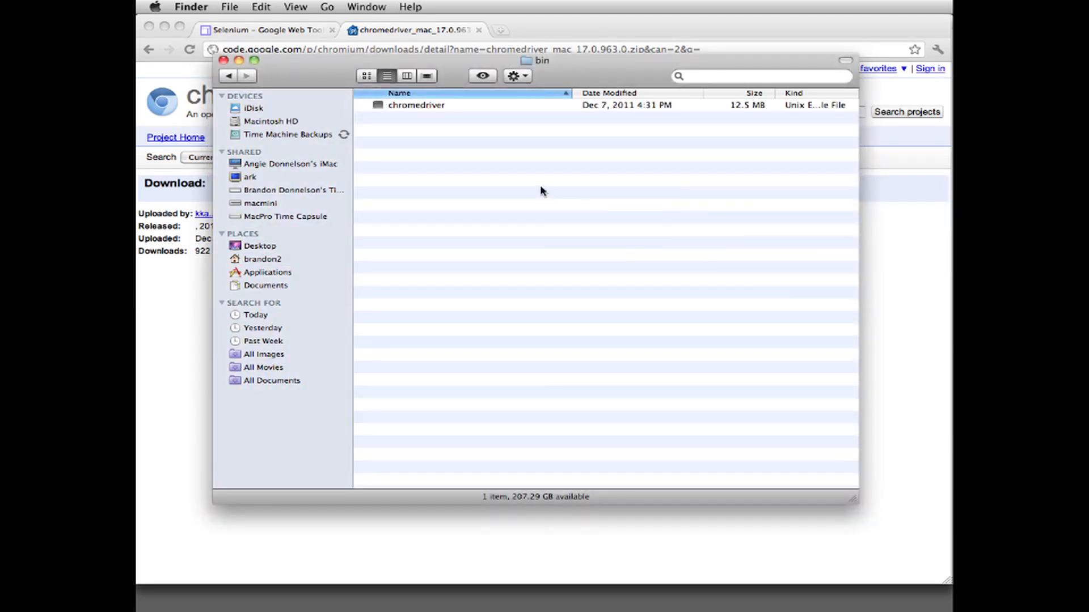
{"action": "right_click", "coordinate": [409, 105]}
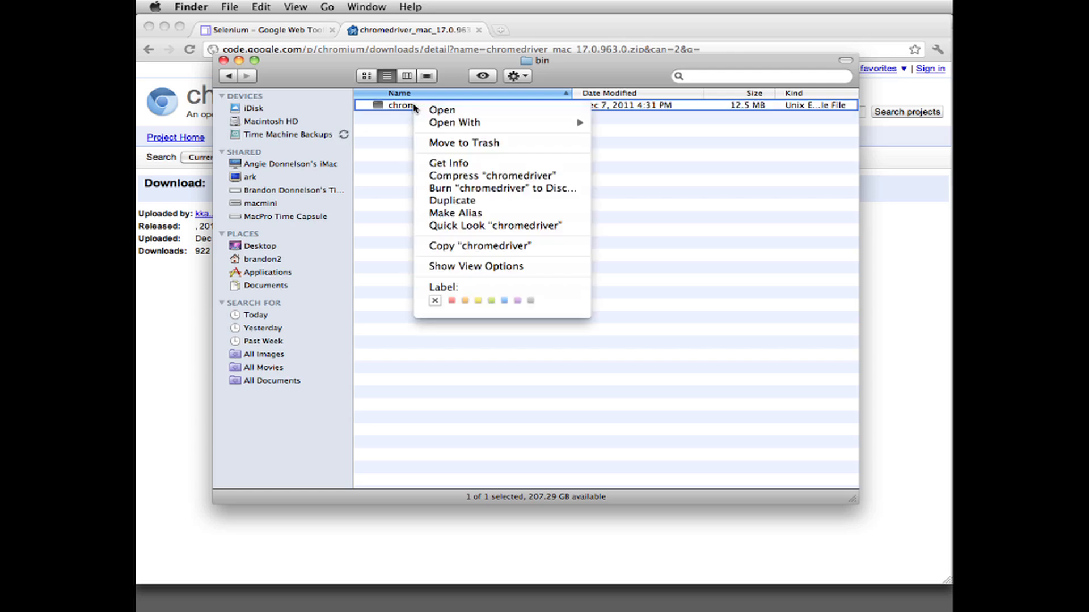
{"action": "left_click", "coordinate": [449, 164]}
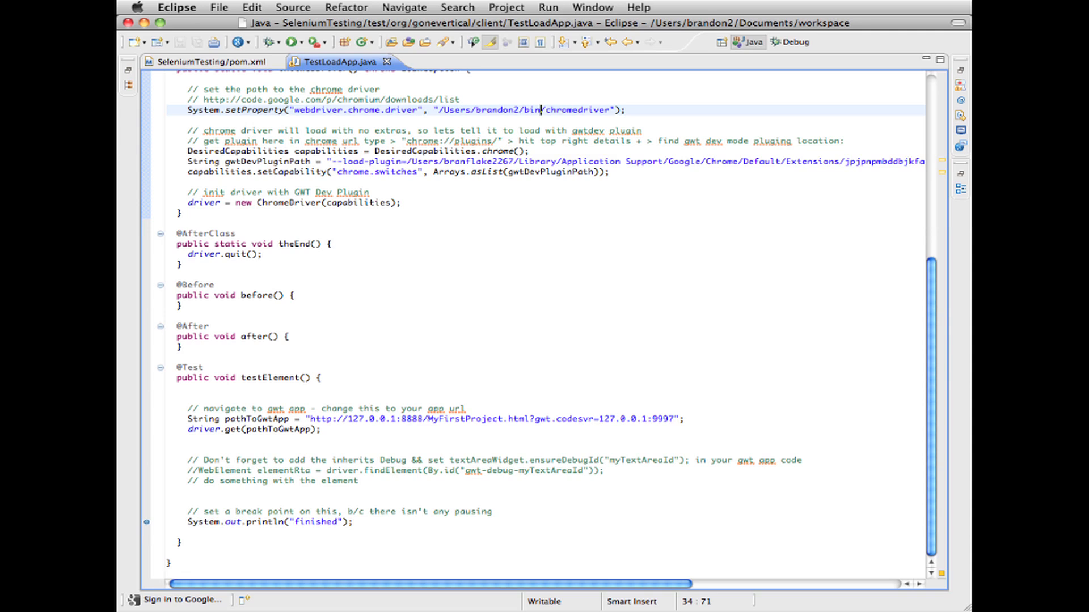
Step: Edit webdriver.chrome.driver to the bin chromedriver and pathToGwtApp to MyFirstProject.html
{"action": "left_click", "coordinate": [381, 141]}
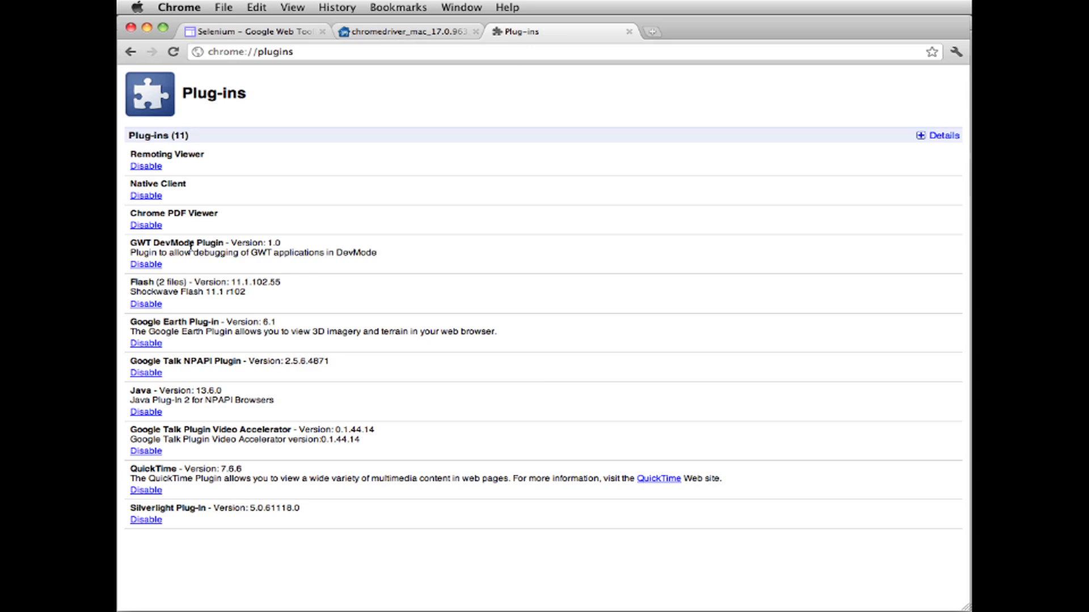
{"action": "mouse_move", "coordinate": [921, 147]}
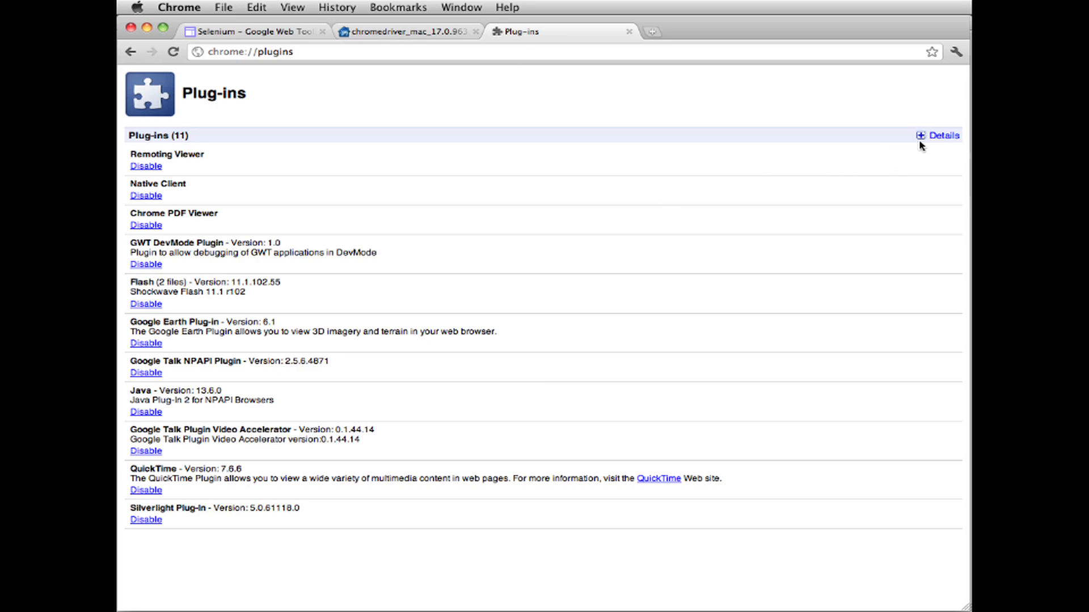
Step: Expand plug-in Details on chrome://plugins, pick the GWT DevMode Plugin location, and return to Eclipse
{"action": "left_click", "coordinate": [922, 136]}
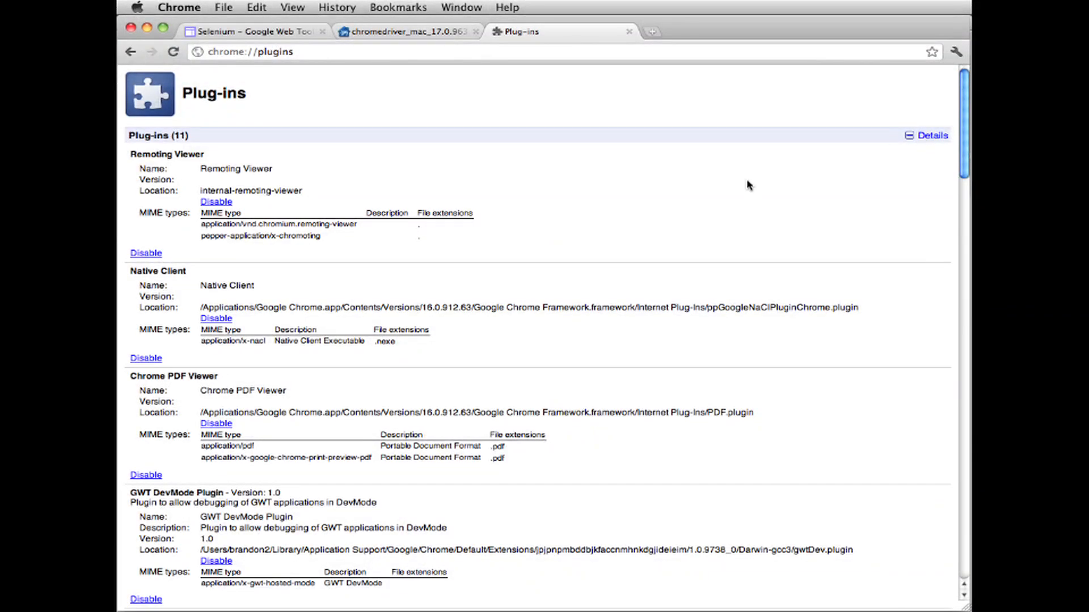
{"action": "scroll", "scroll_direction": "down", "scroll_amount": 3}
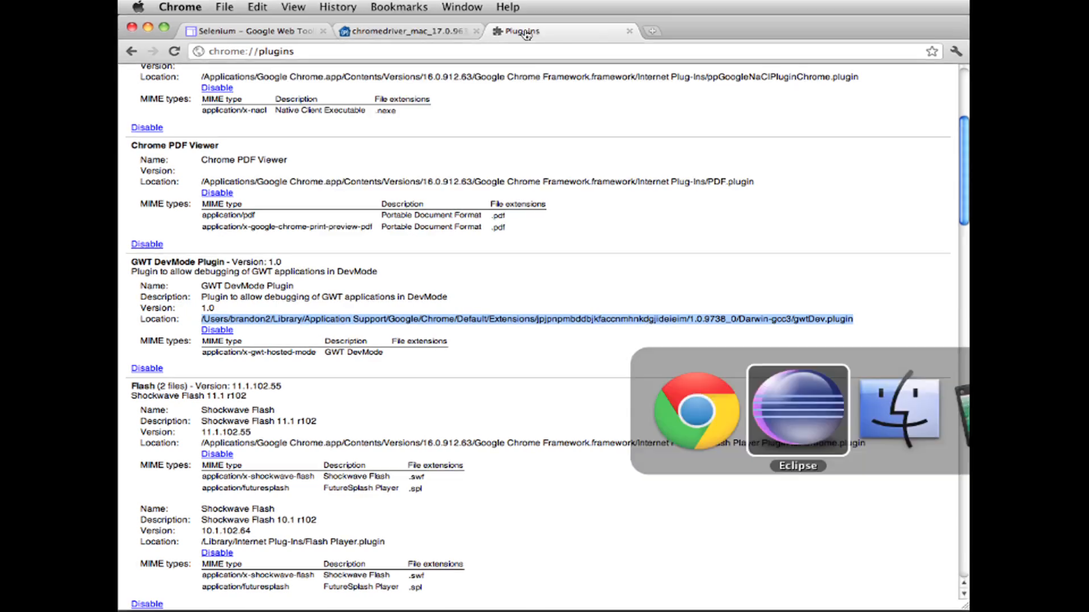
{"action": "left_click", "coordinate": [799, 408]}
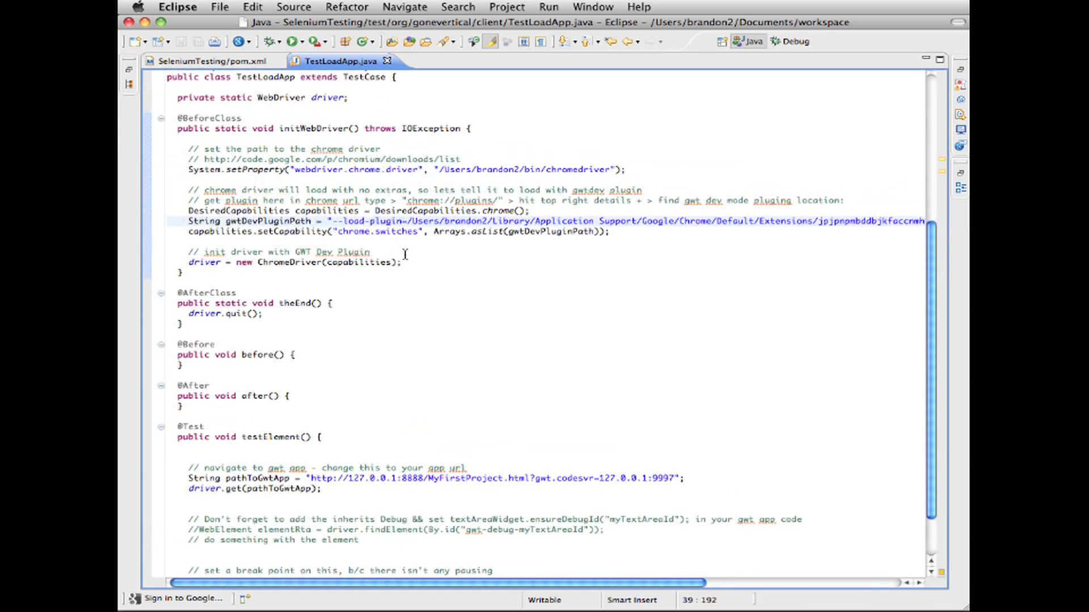
Step: Launch MyFirstProject.html in GWT Development Mode and bring up options on its 127.0.0.1:8888 URL
{"action": "scroll", "scroll_direction": "down", "scroll_amount": 3}
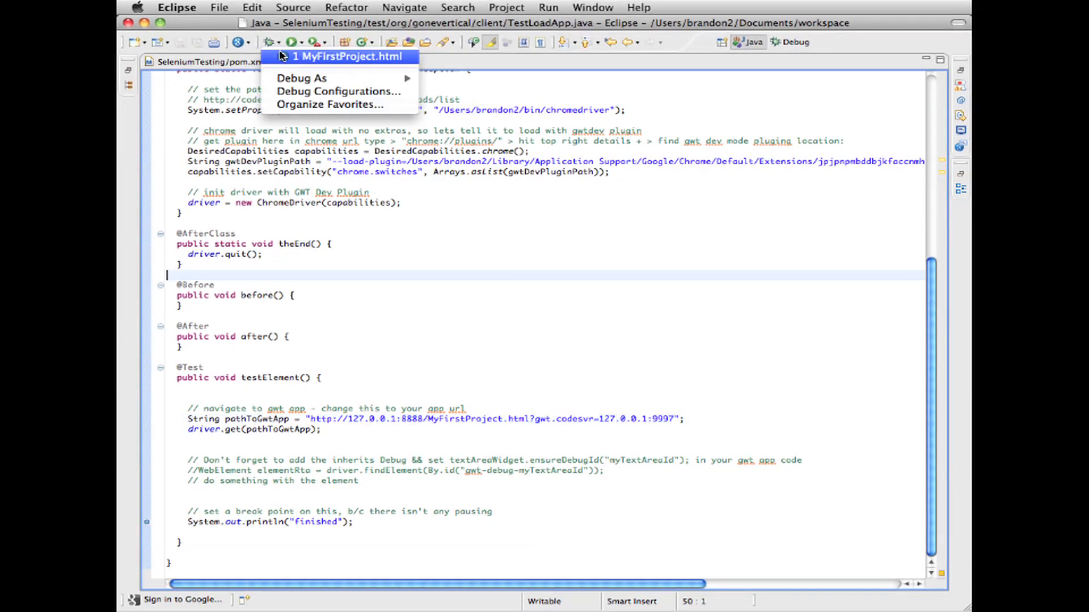
{"action": "left_click", "coordinate": [340, 56]}
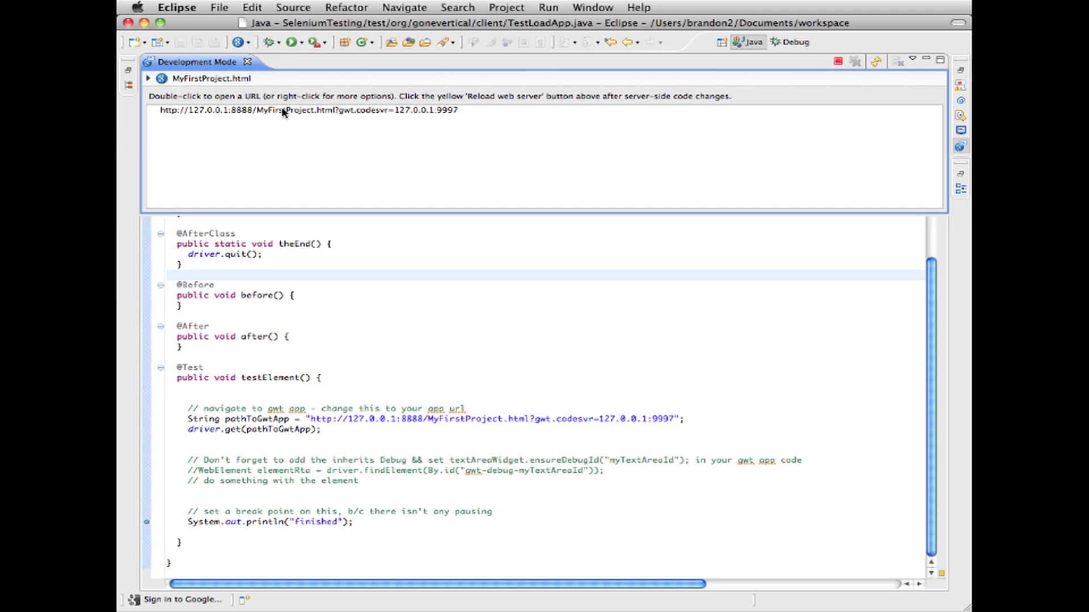
{"action": "right_click", "coordinate": [283, 112]}
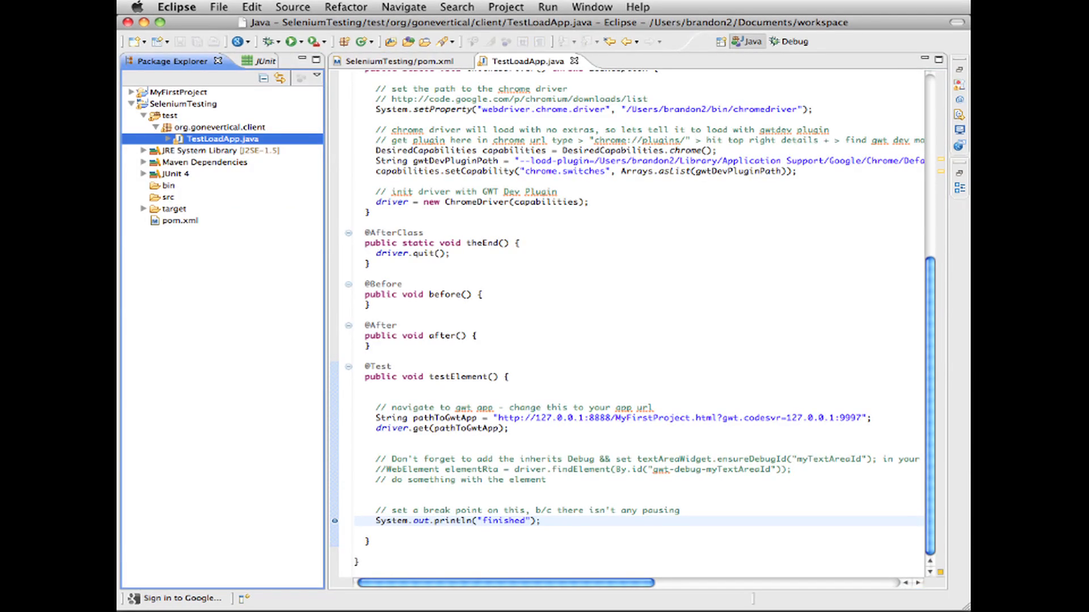
{"action": "mouse_move", "coordinate": [311, 85]}
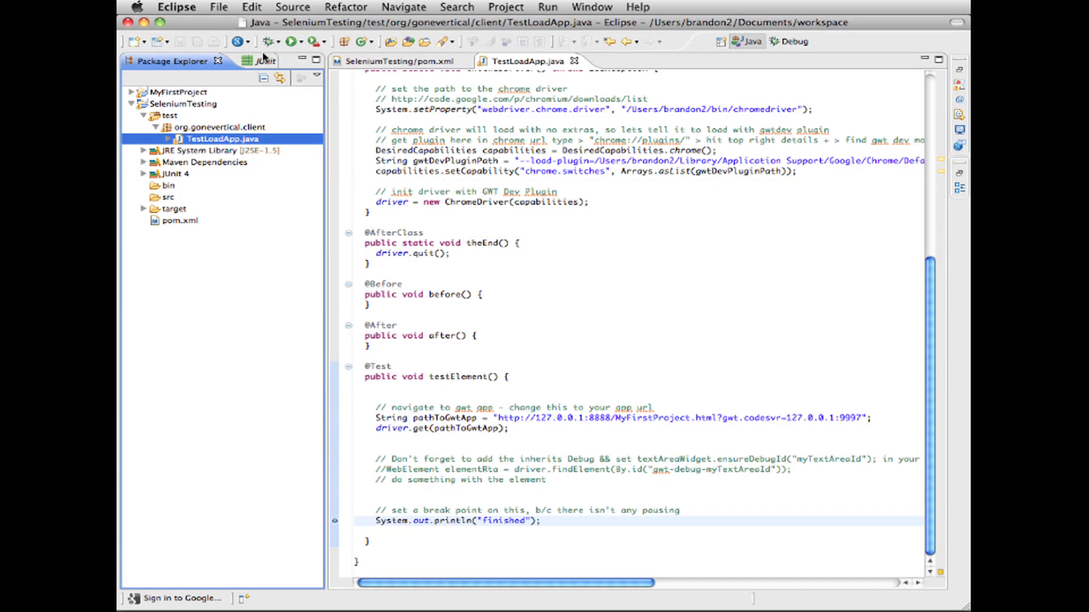
Step: Debug TestLoadApp.java from Package Explorer as a JUnit Test
{"action": "left_click", "coordinate": [277, 42]}
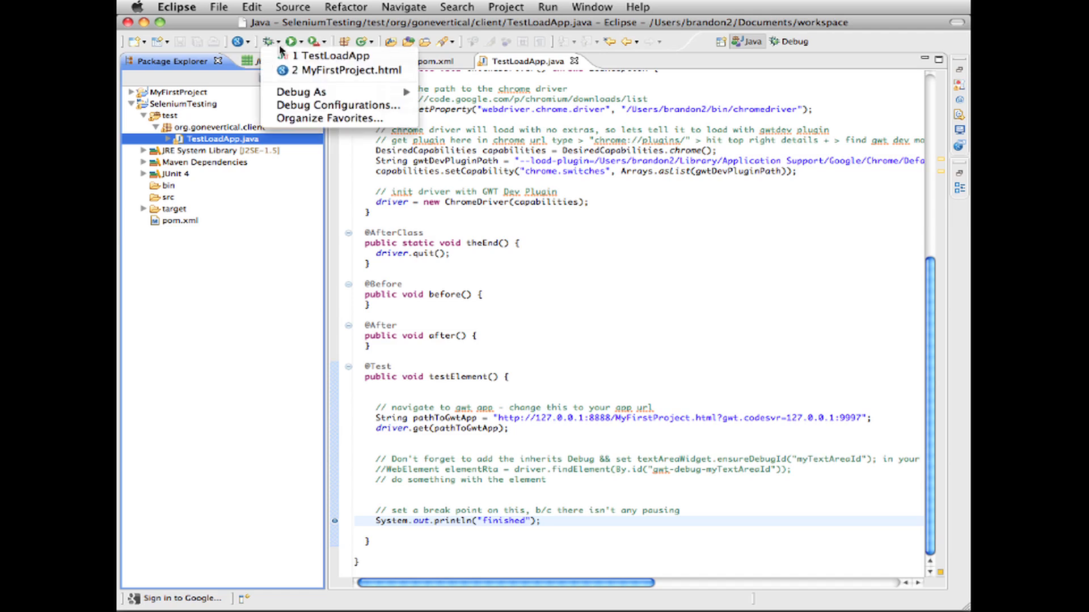
{"action": "left_click", "coordinate": [342, 72]}
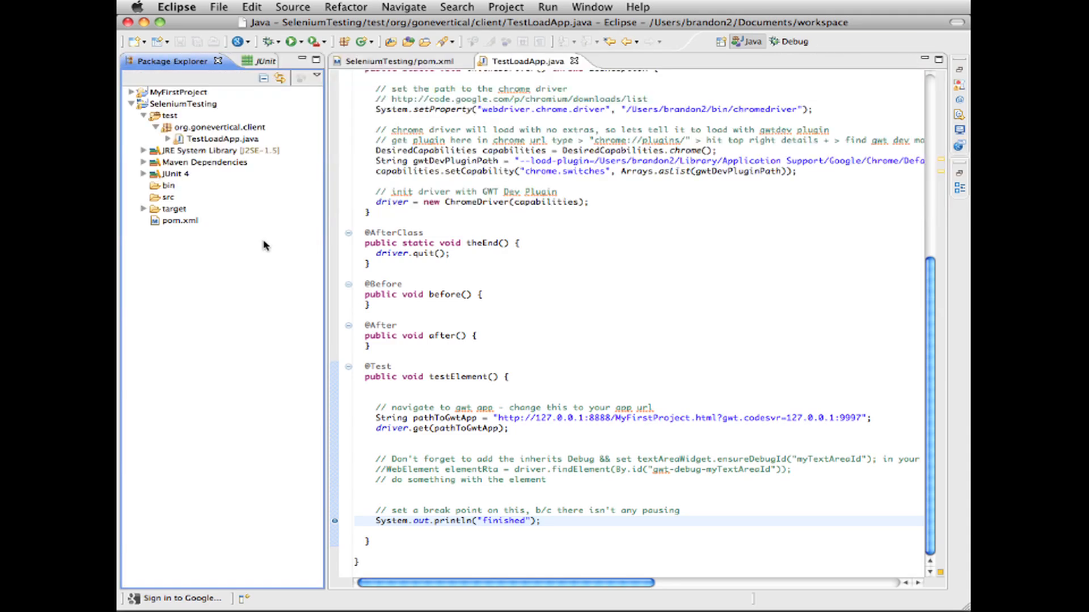
{"action": "mouse_move", "coordinate": [211, 138]}
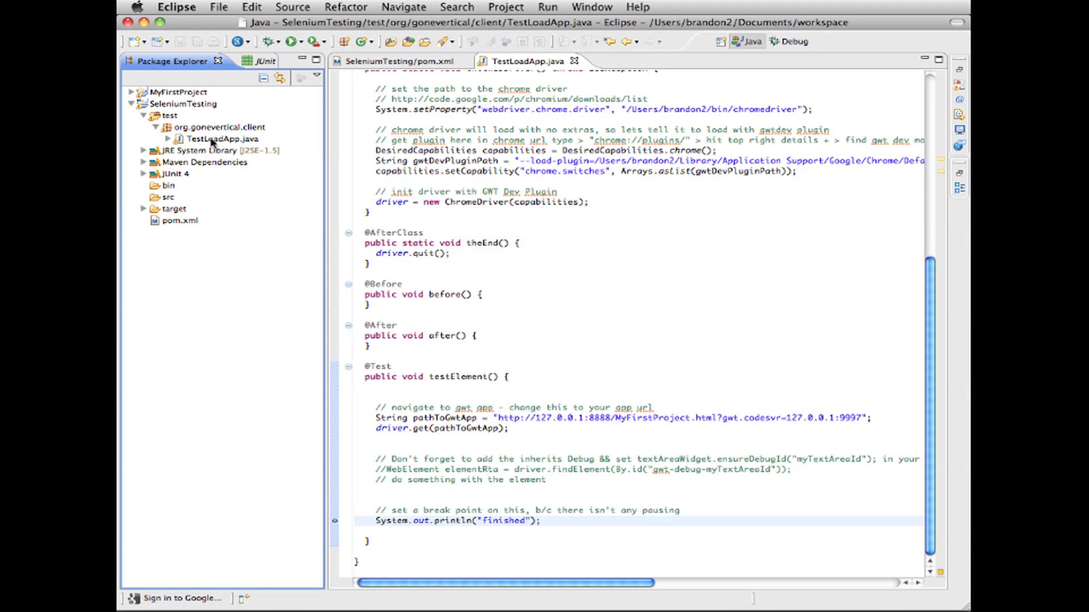
{"action": "right_click", "coordinate": [224, 138]}
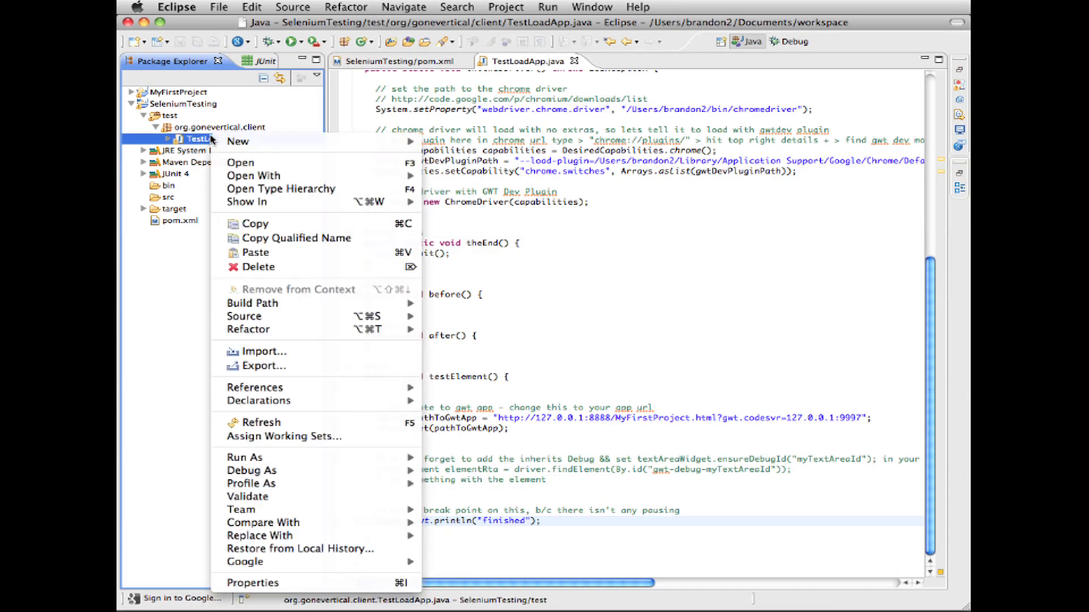
{"action": "mouse_move", "coordinate": [252, 471]}
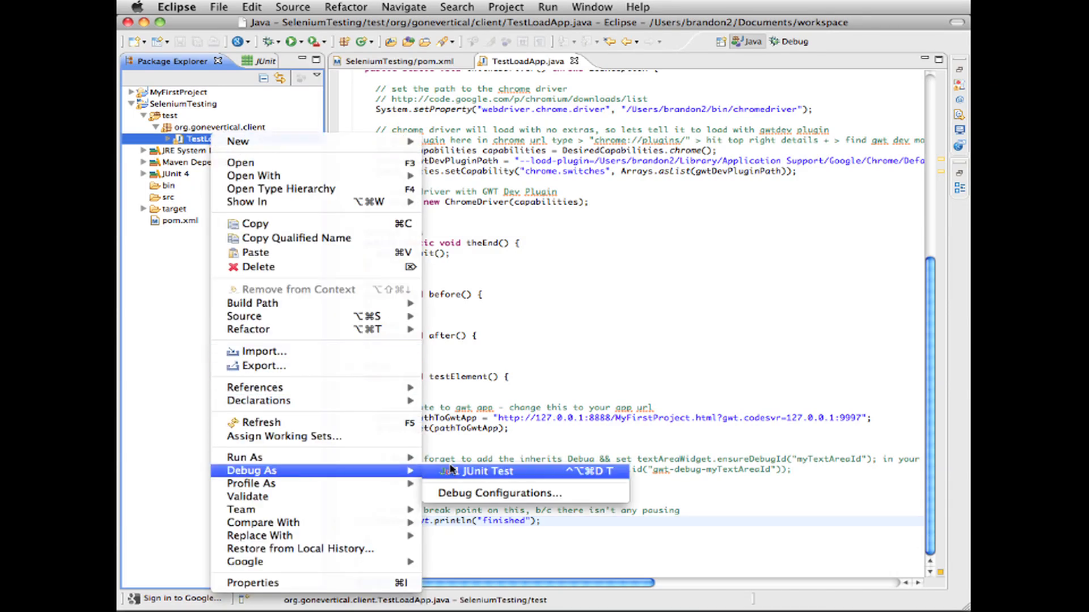
{"action": "left_click", "coordinate": [487, 471]}
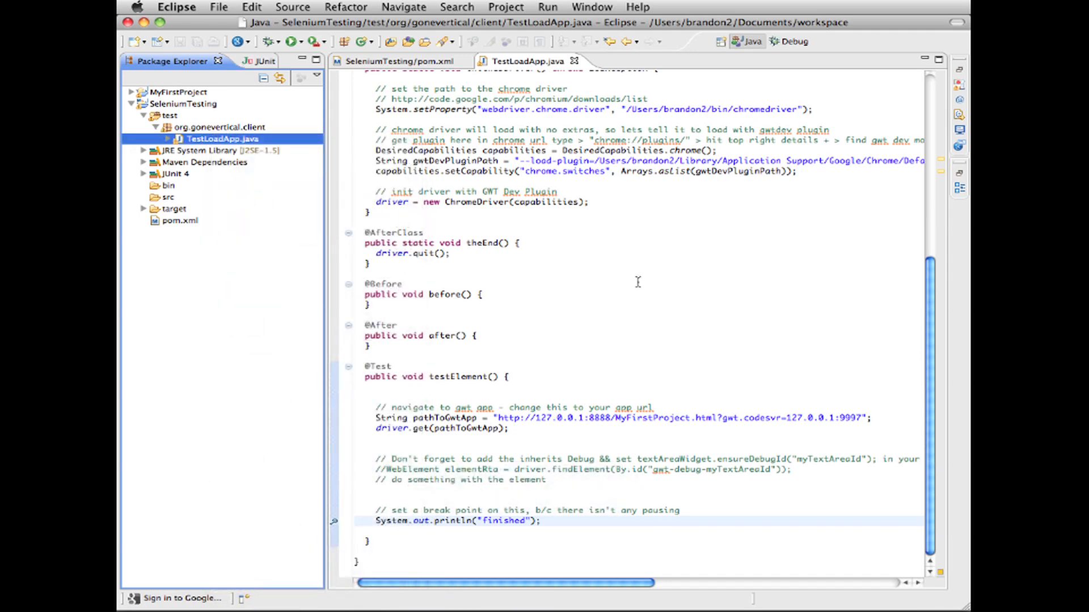
{"action": "left_click", "coordinate": [293, 41]}
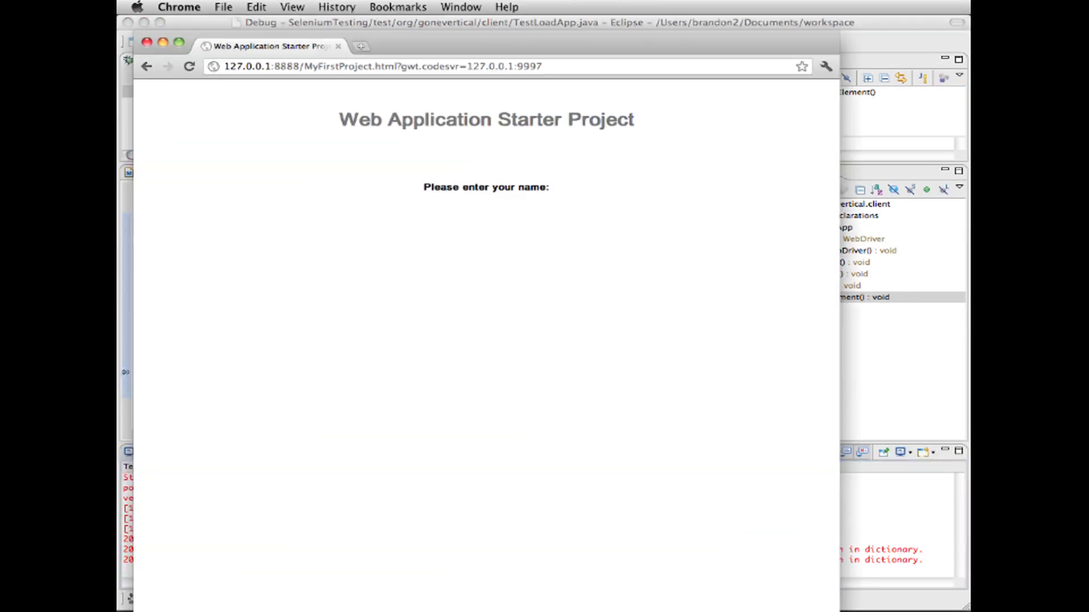
{"action": "mouse_move", "coordinate": [510, 343]}
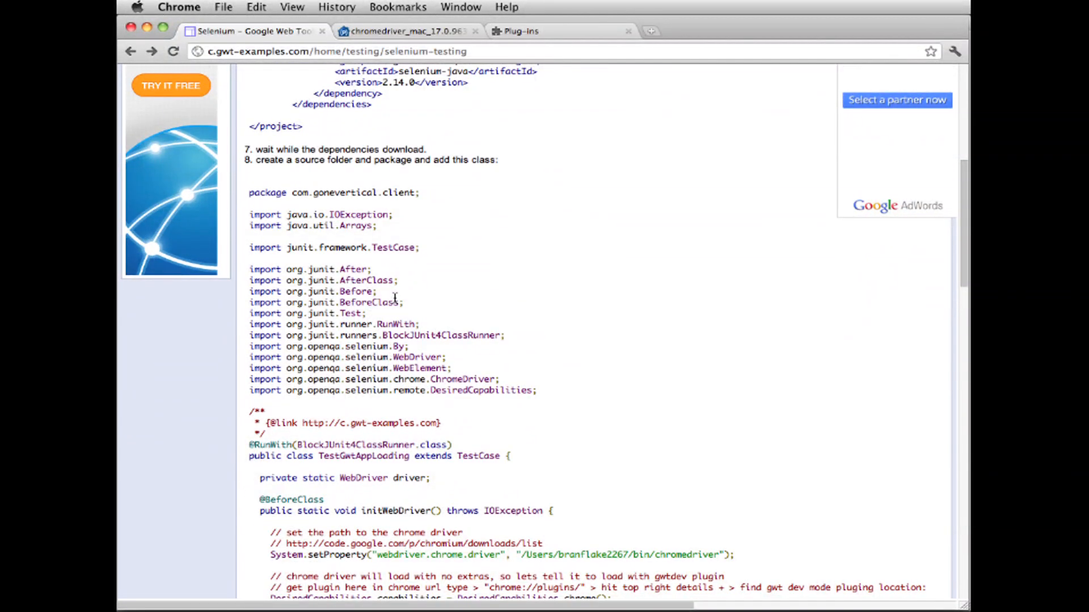
Step: Select the <inherits com.google.gwt.user.Debug> line in the Selenium tutorial
{"action": "scroll", "scroll_direction": "down", "scroll_amount": 3}
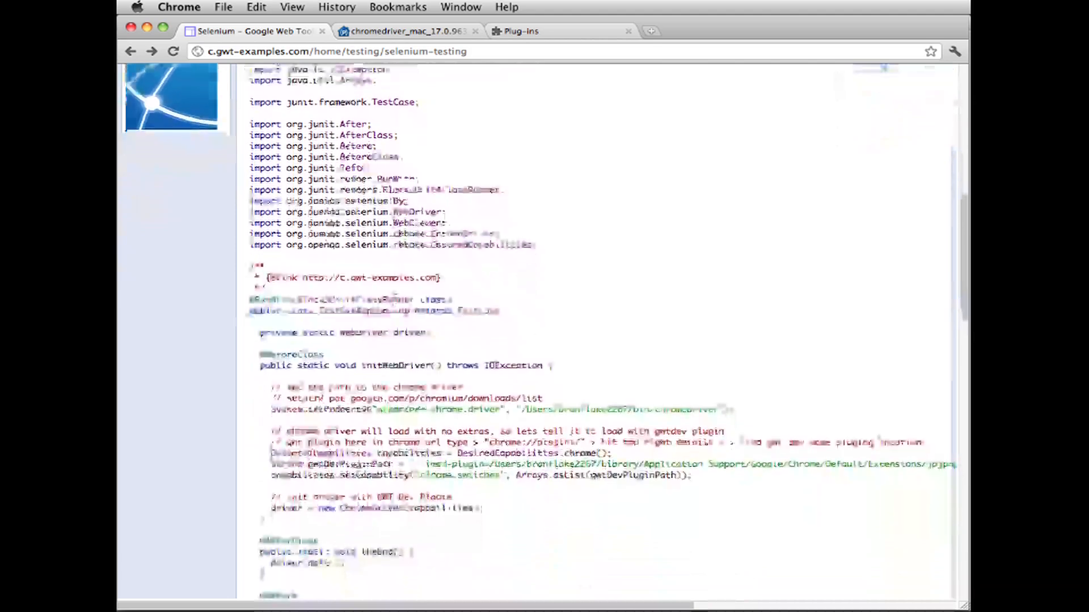
{"action": "scroll", "scroll_direction": "down", "scroll_amount": 3}
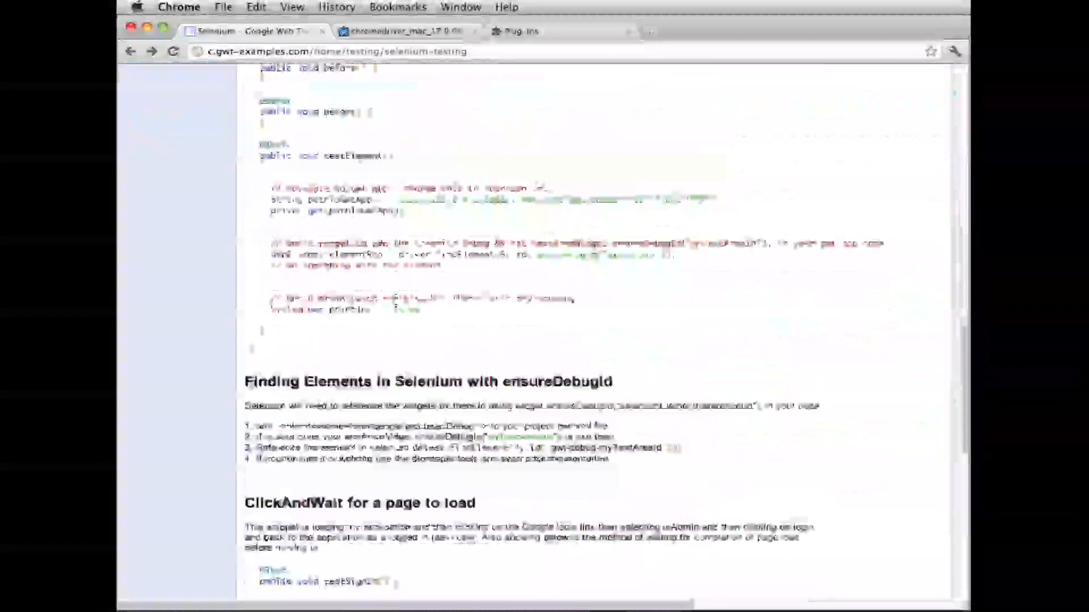
{"action": "scroll", "scroll_direction": "down", "scroll_amount": 3}
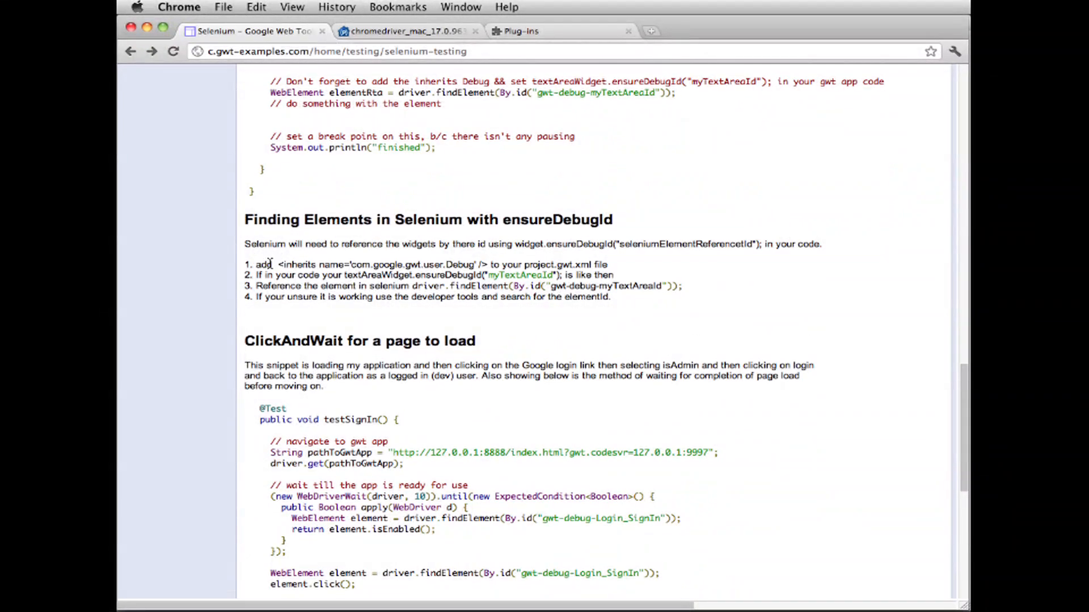
{"action": "left_click_drag", "start_coordinate": [276, 264], "coordinate": [487, 265]}
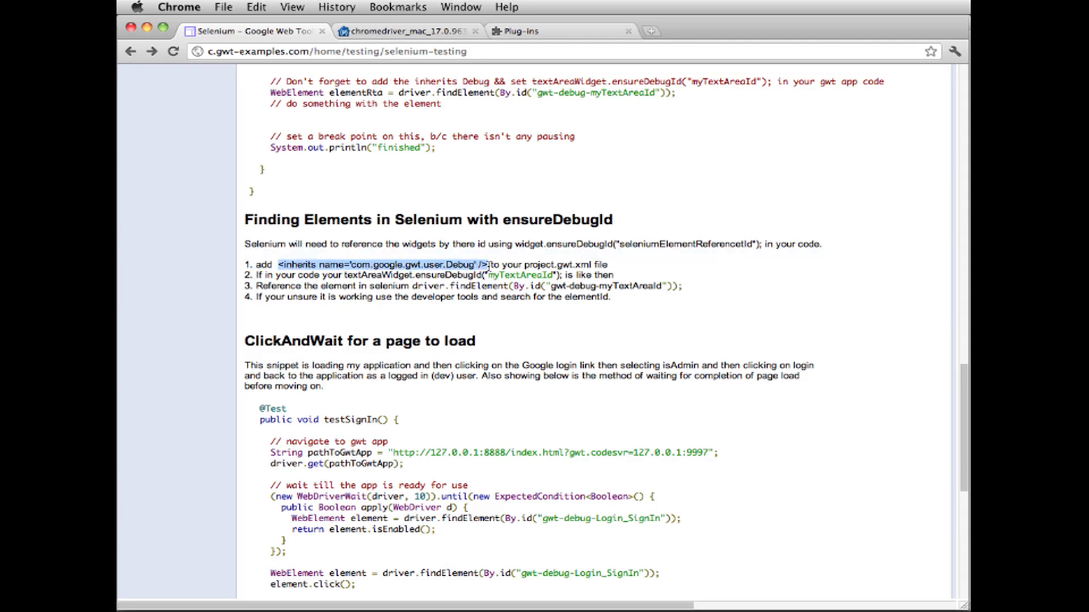
Step: Select the WebDriverWait wait-till-app-ready code block further down the tutorial
{"action": "scroll", "scroll_direction": "down", "scroll_amount": 3}
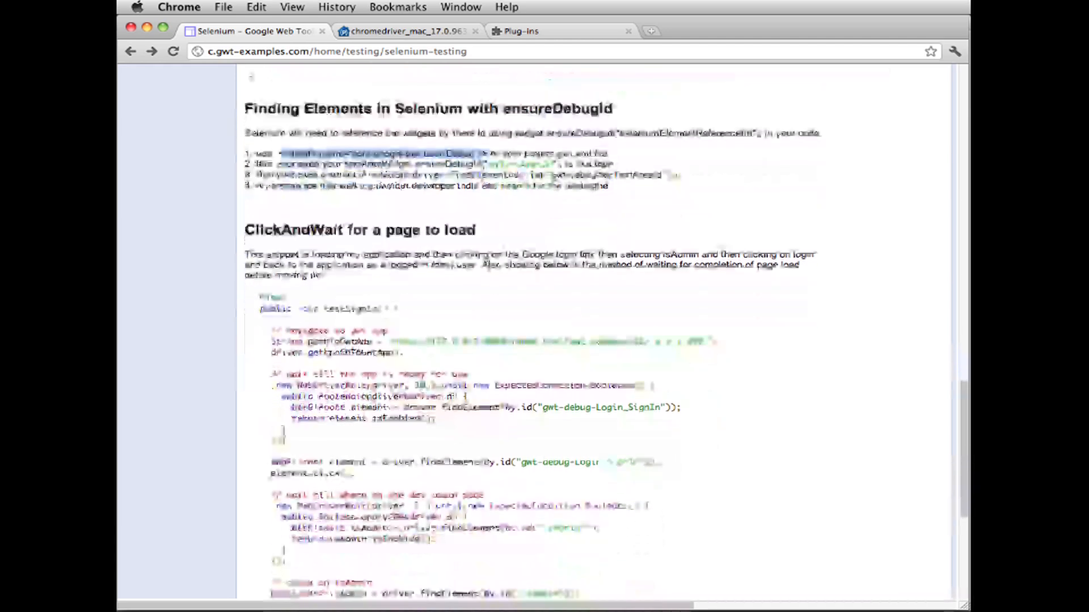
{"action": "scroll", "scroll_direction": "down", "scroll_amount": 3}
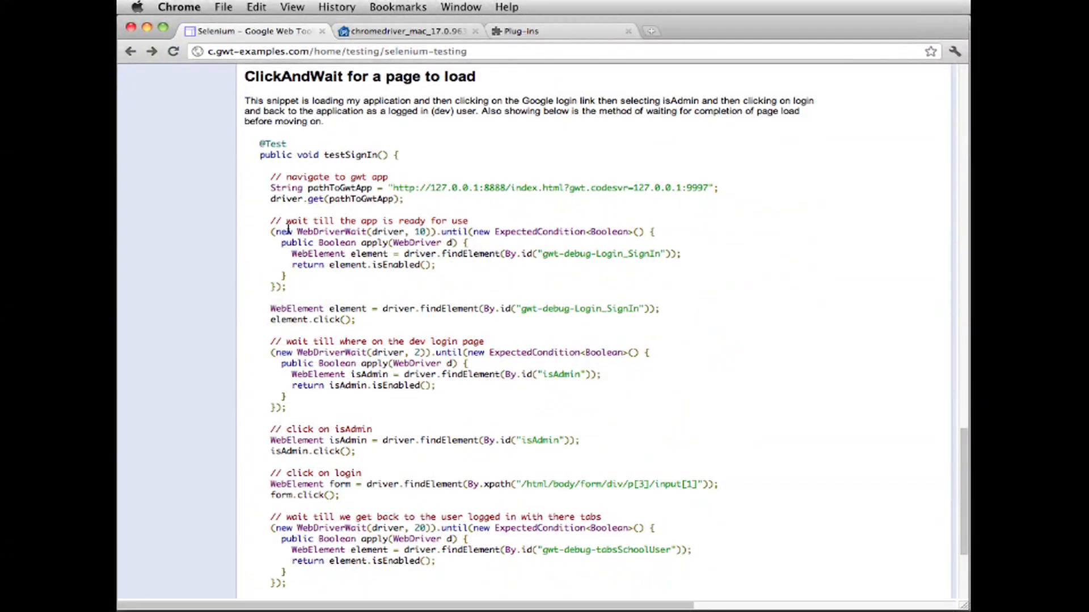
{"action": "left_click_drag", "start_coordinate": [270, 221], "coordinate": [309, 289]}
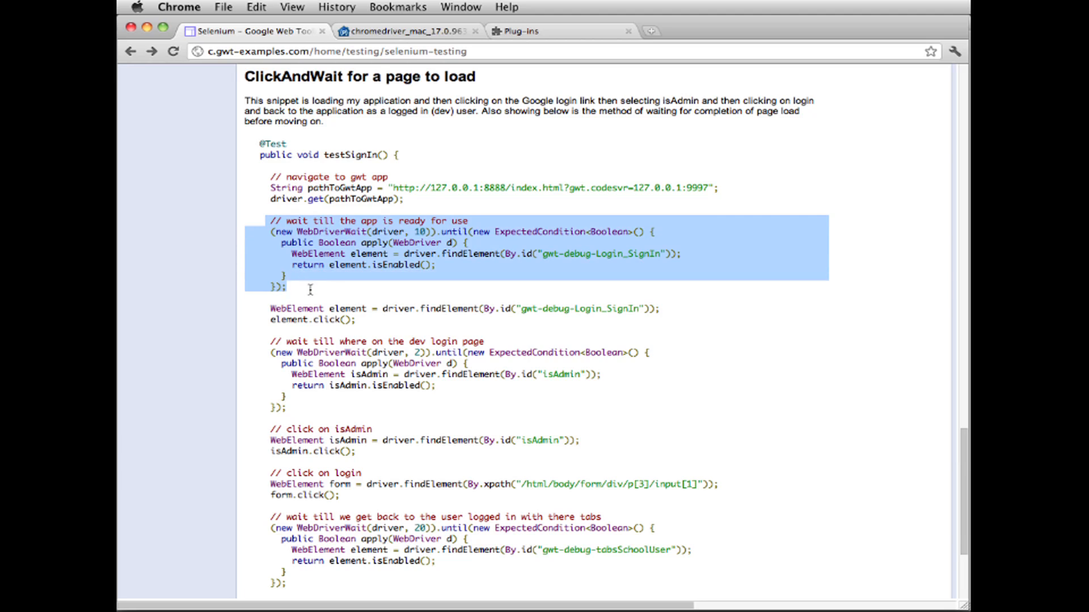